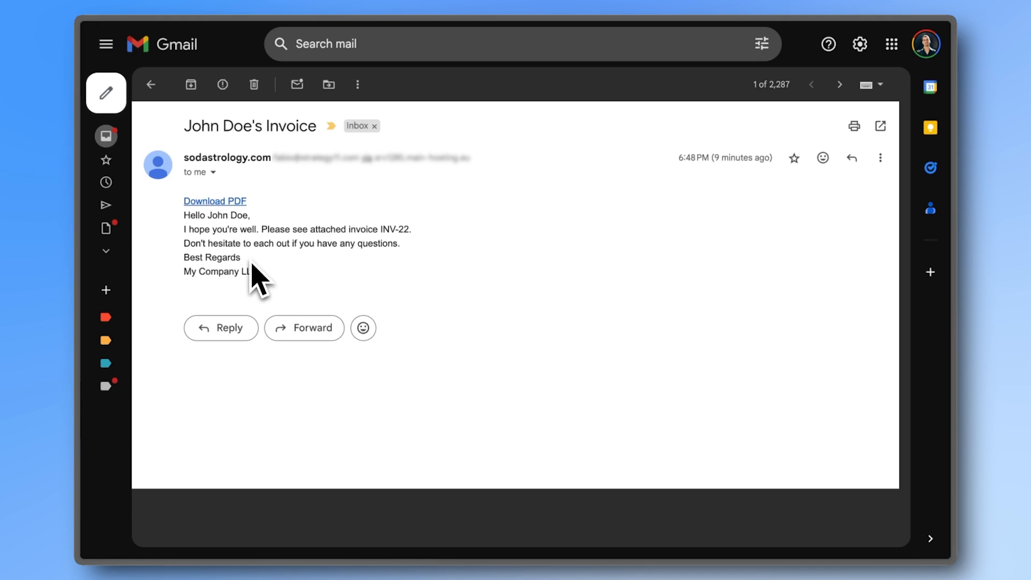
Move from the John Doe's Invoice email in Gmail to the Formidable Add-Ons page
click(214, 200)
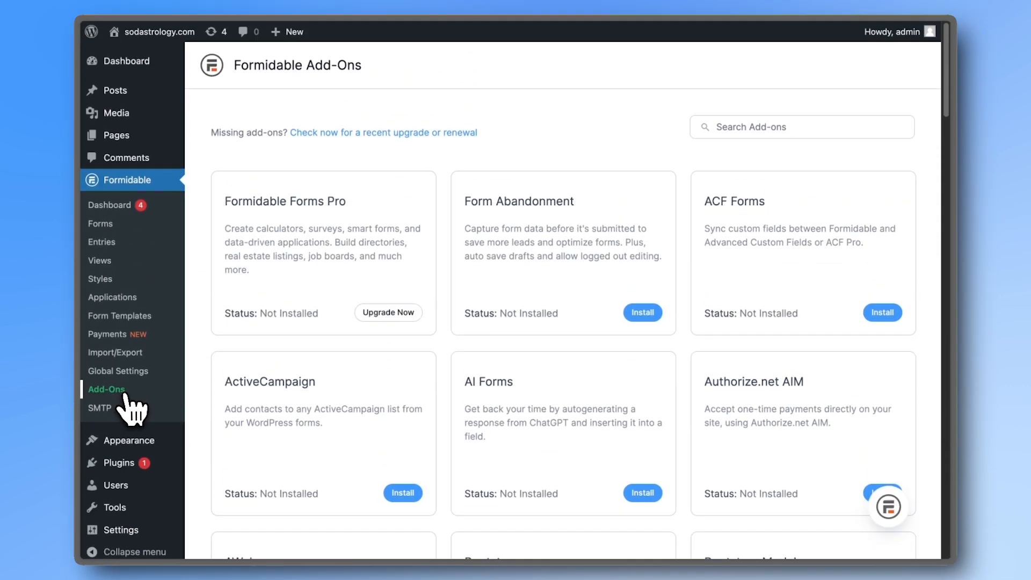
Search the add-ons for 'pdf' and install the PDFs add-on
click(801, 127)
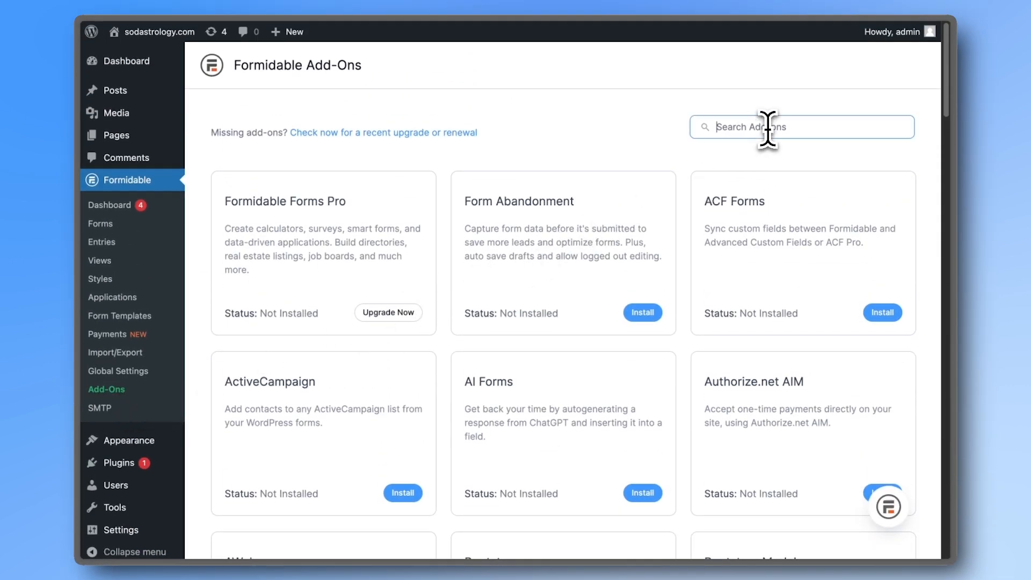
text(pdf)
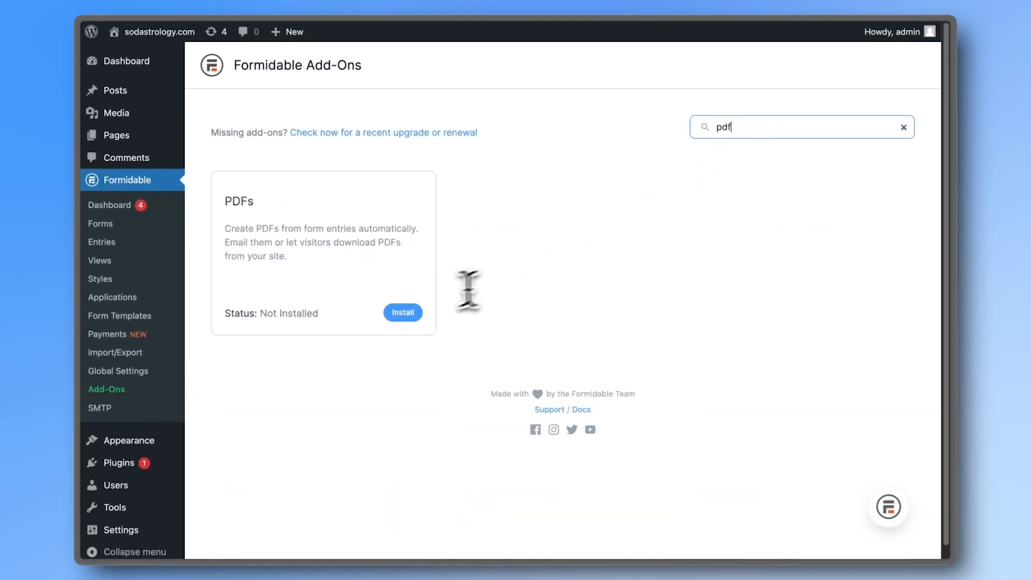
click(402, 312)
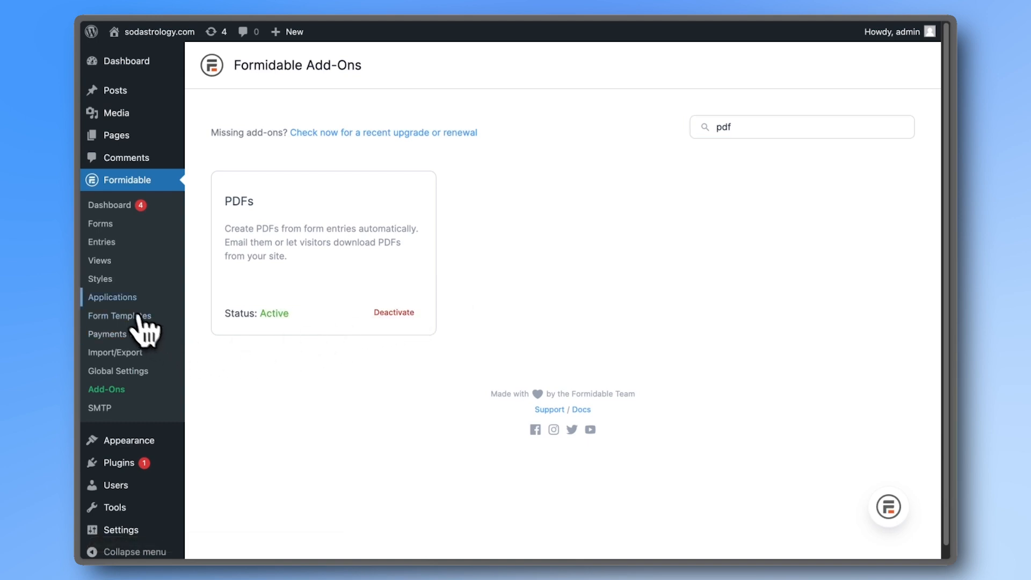
Install the Freelance Invoice Generator application under its suggested name and open it
click(111, 296)
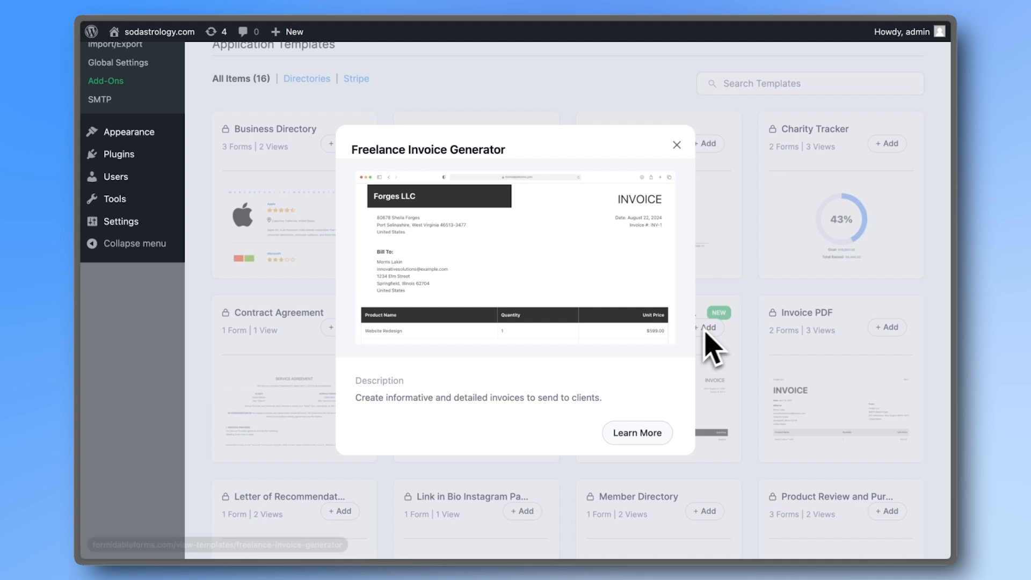
click(635, 433)
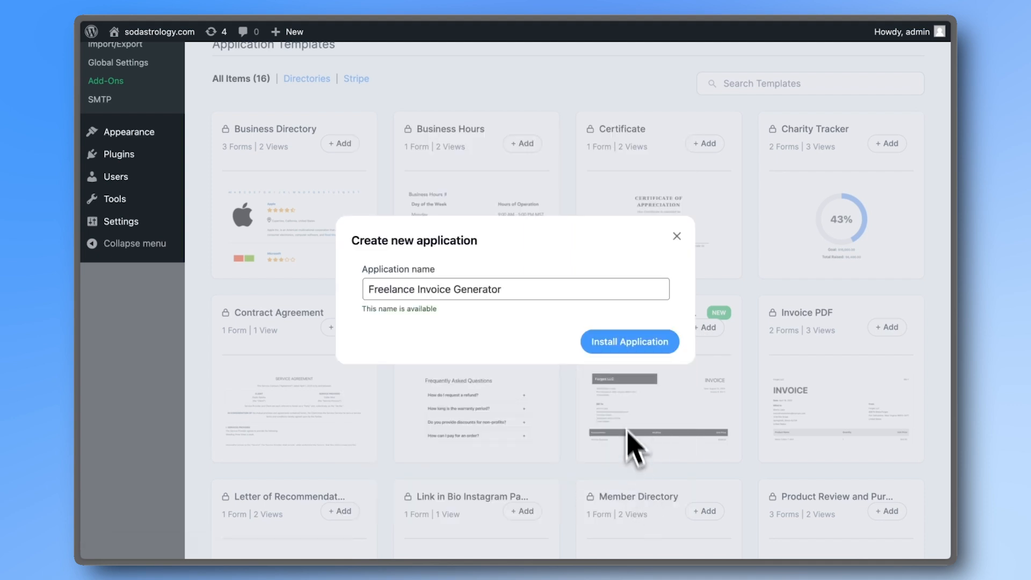
click(628, 342)
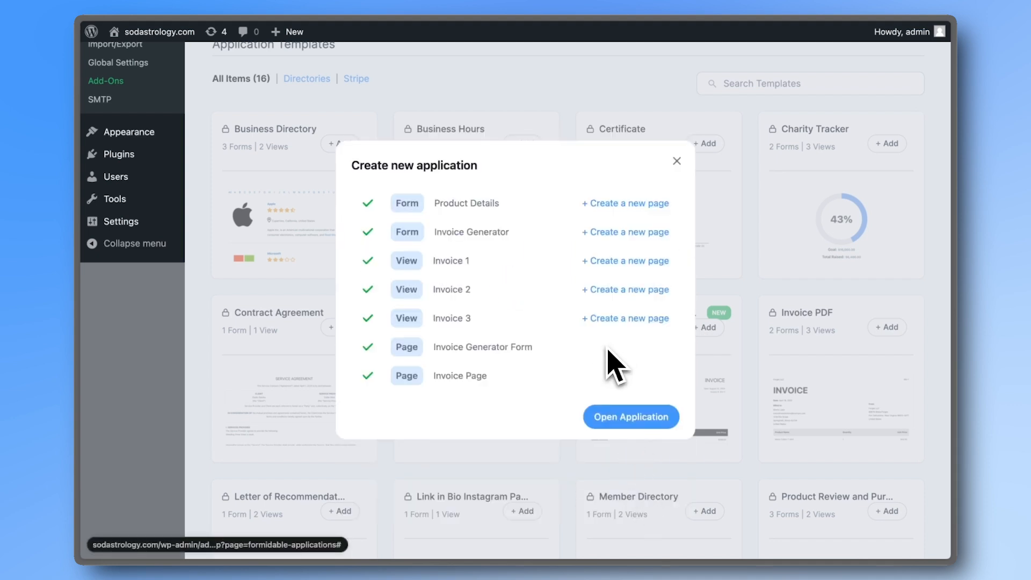
click(629, 416)
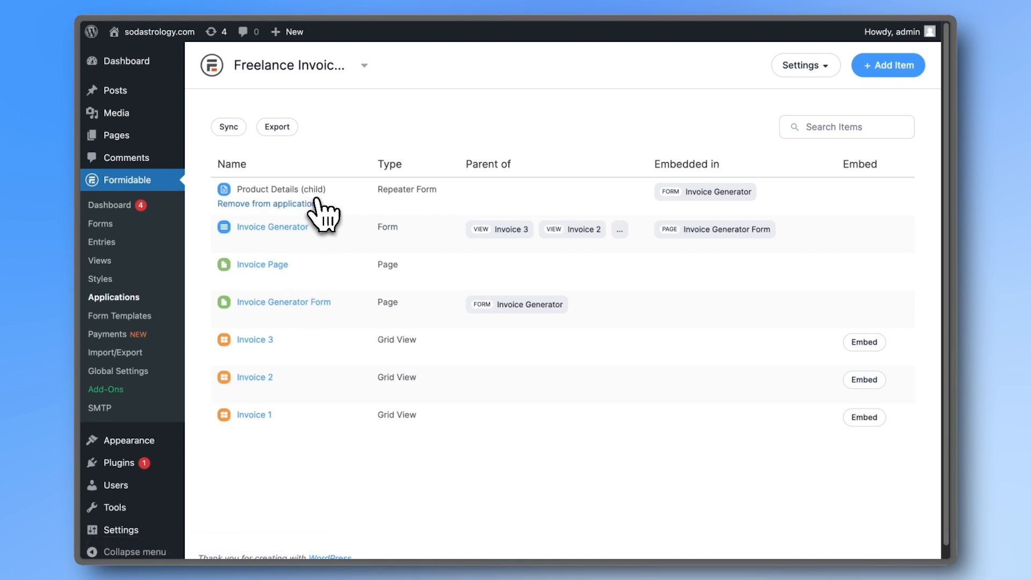
In the Invoice Generator form, set Company Name's default value to 'My LLC'
click(273, 226)
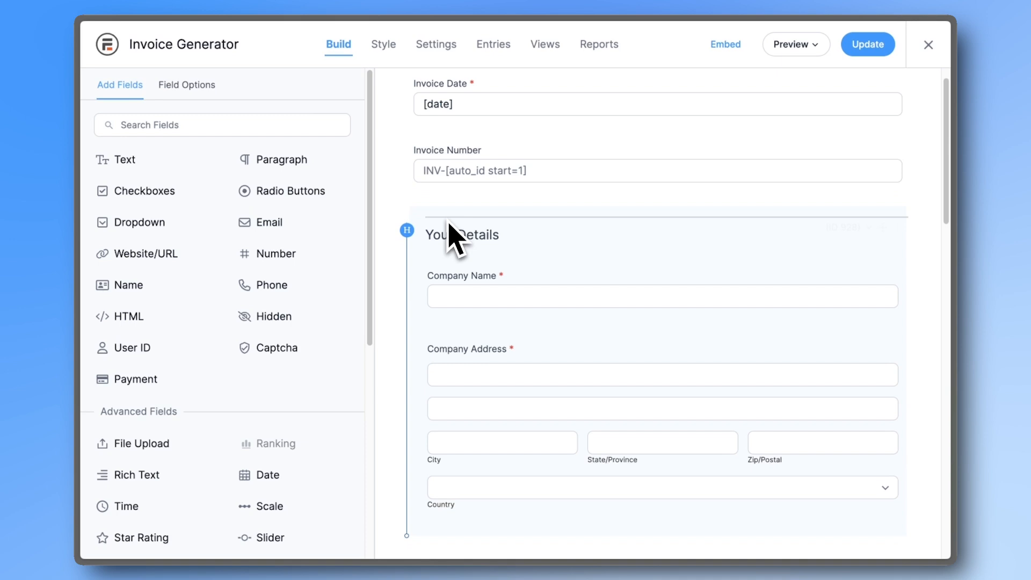
scroll(down, 3)
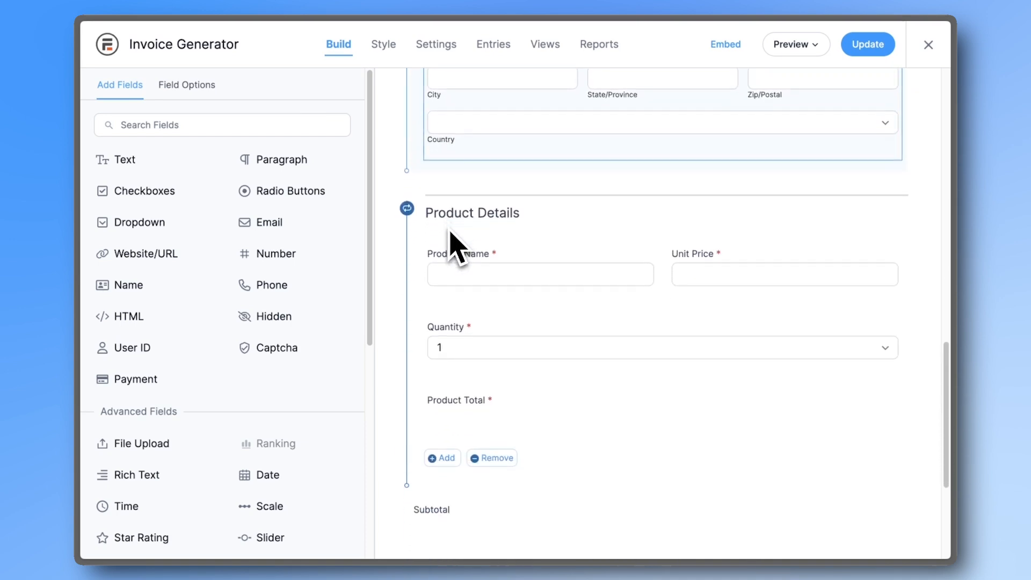
scroll(down, 3)
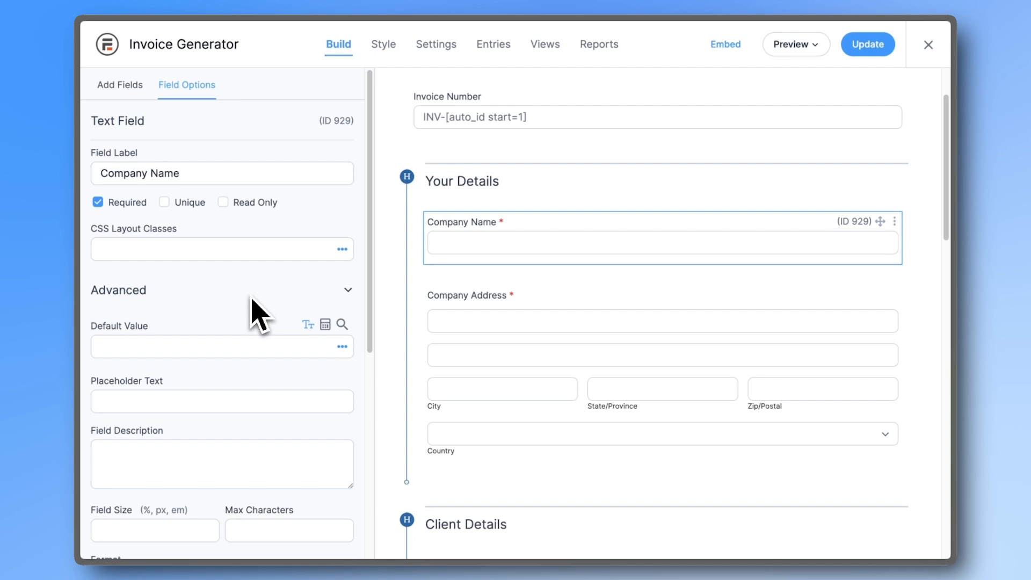
text(My)
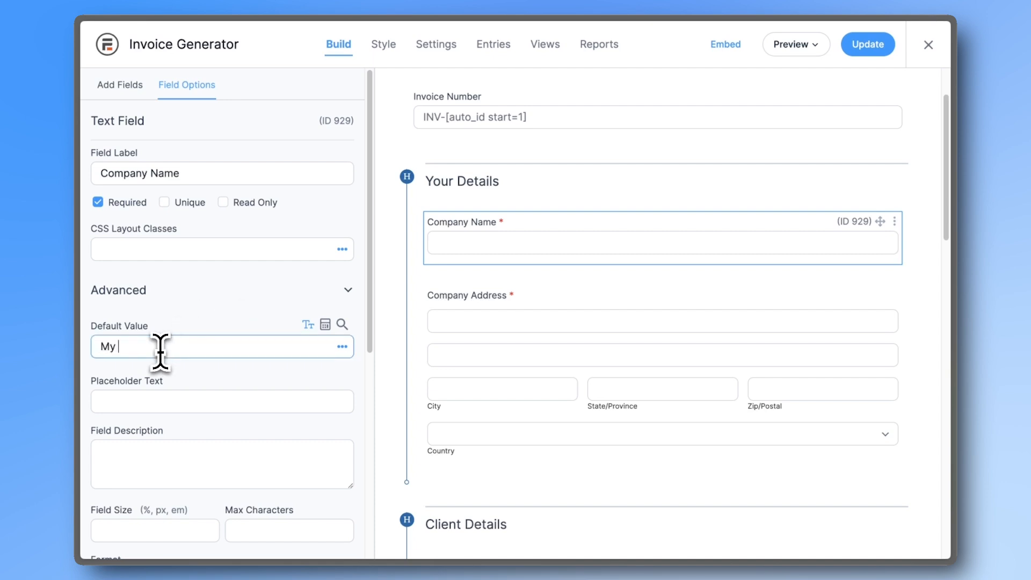
text(LLC)
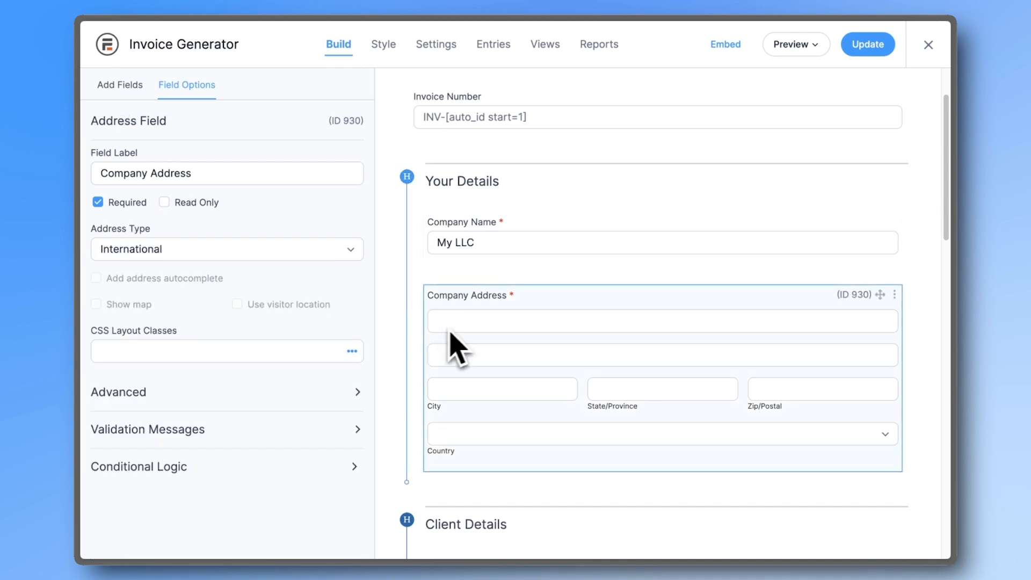
Fill Company Address default values with 1234 Maple Avenue, Apt 5B, Springfield, IL 62704
click(118, 392)
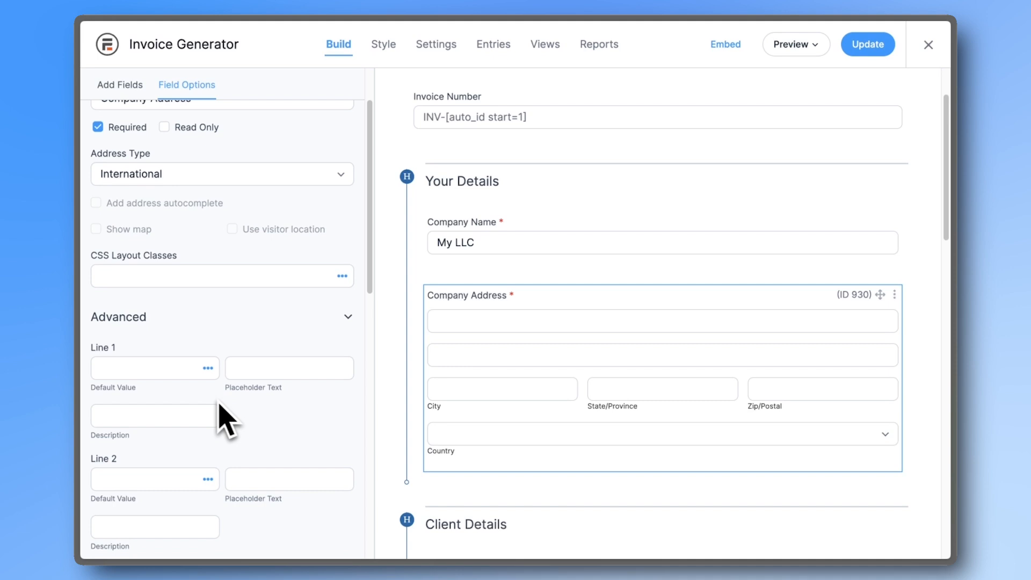
text(Apt 5B)
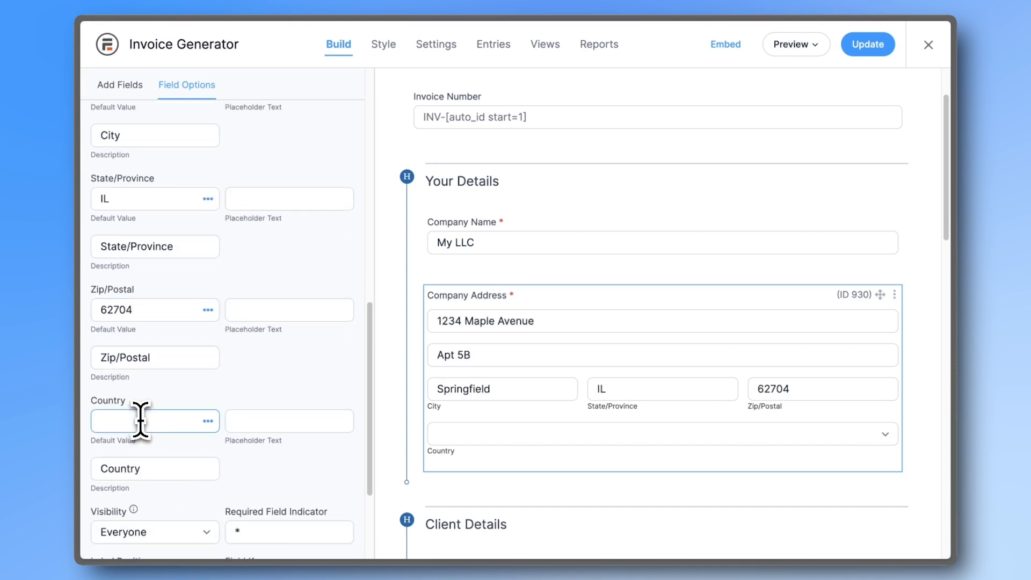
click(119, 84)
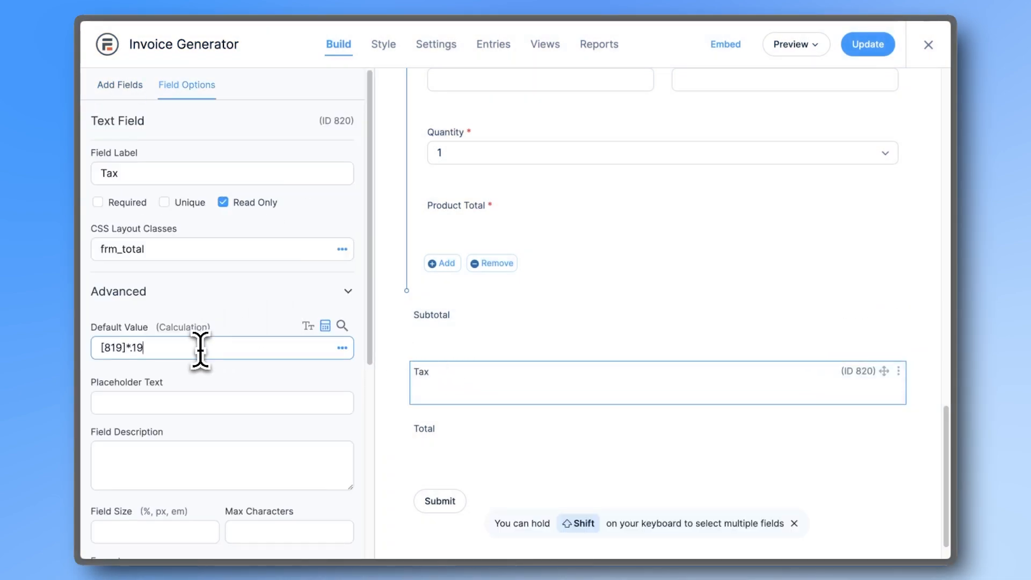
Edit the Tax calculation, then delete the Tax field from the form
key(Backspace)
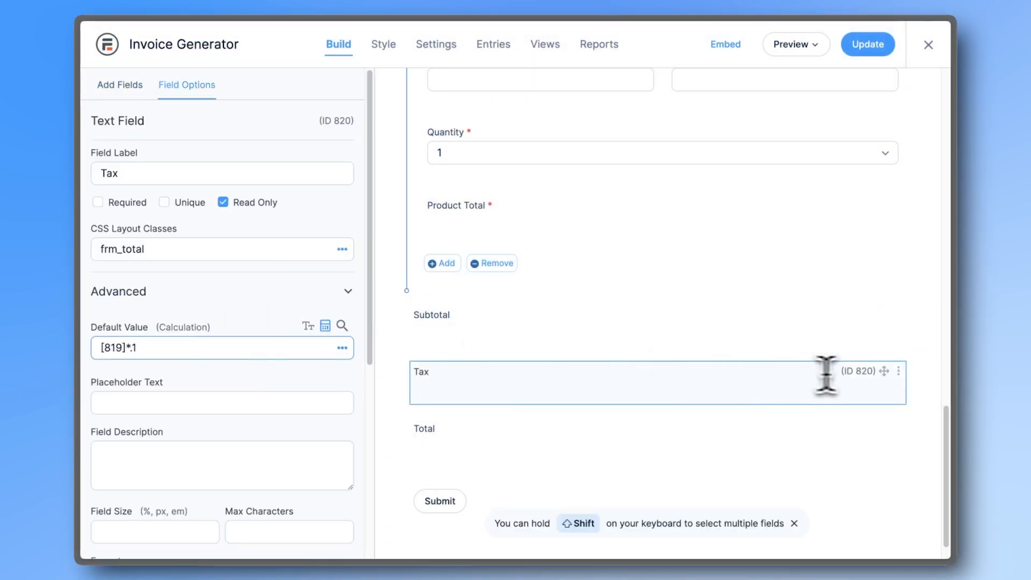
mouse_move(899, 370)
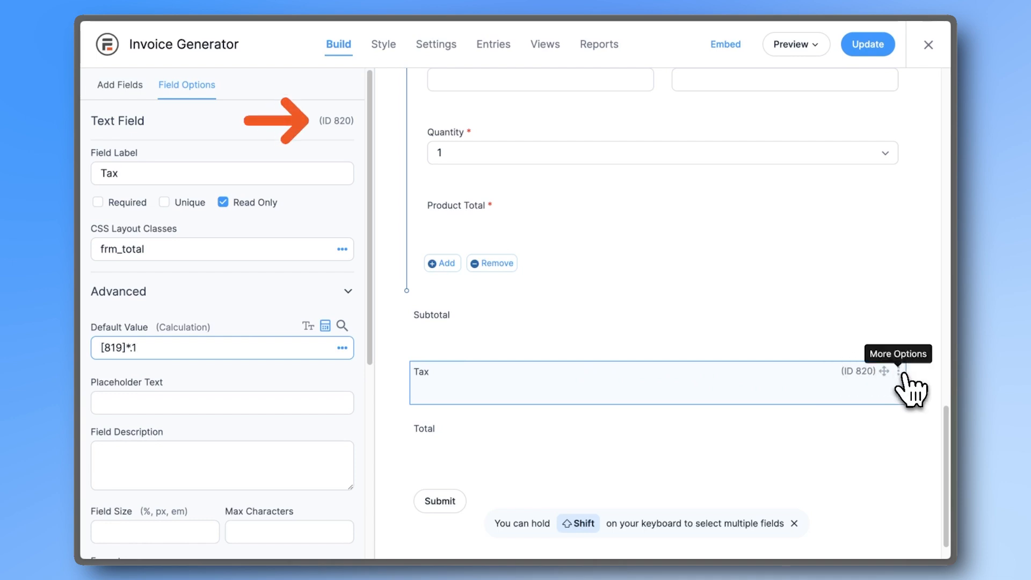
click(885, 371)
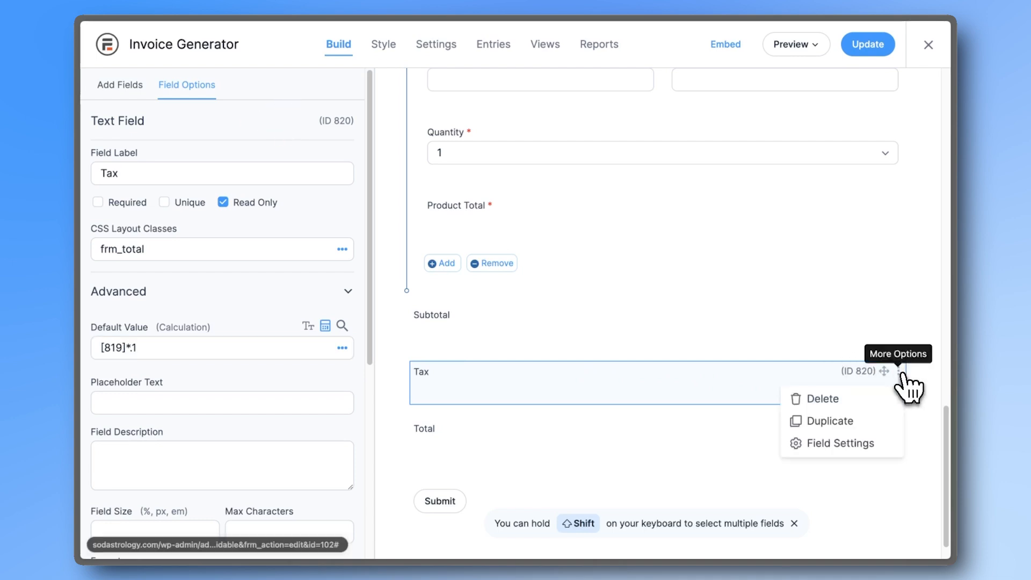
click(820, 398)
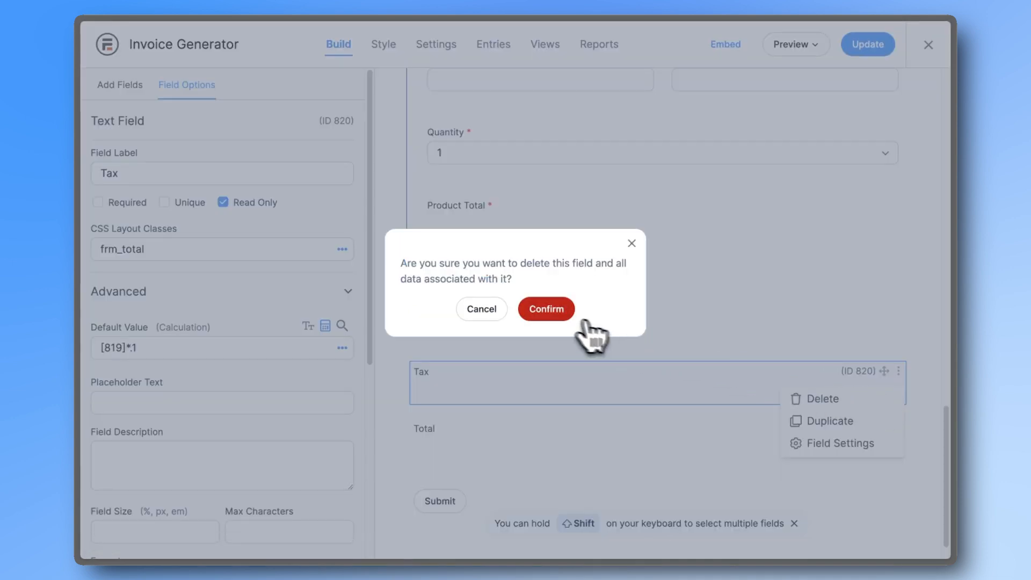
click(545, 310)
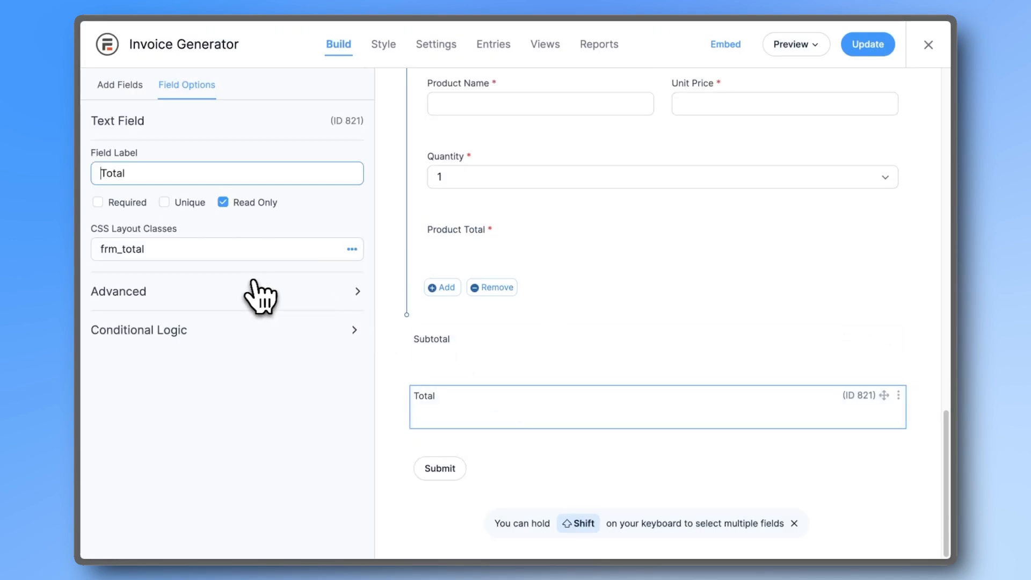
Change the Total field's calculation to just [819]
click(119, 291)
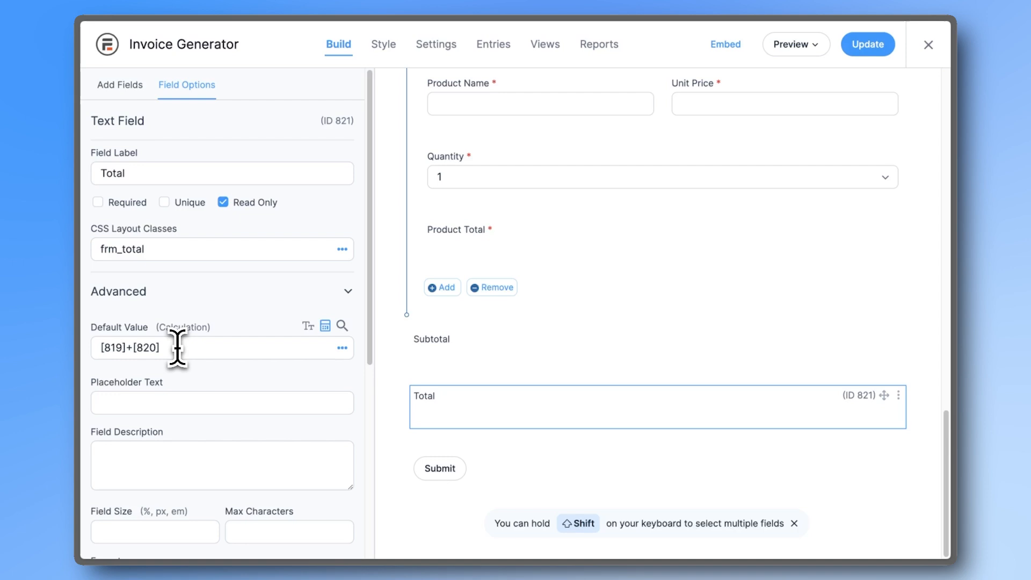
key(Backspace)
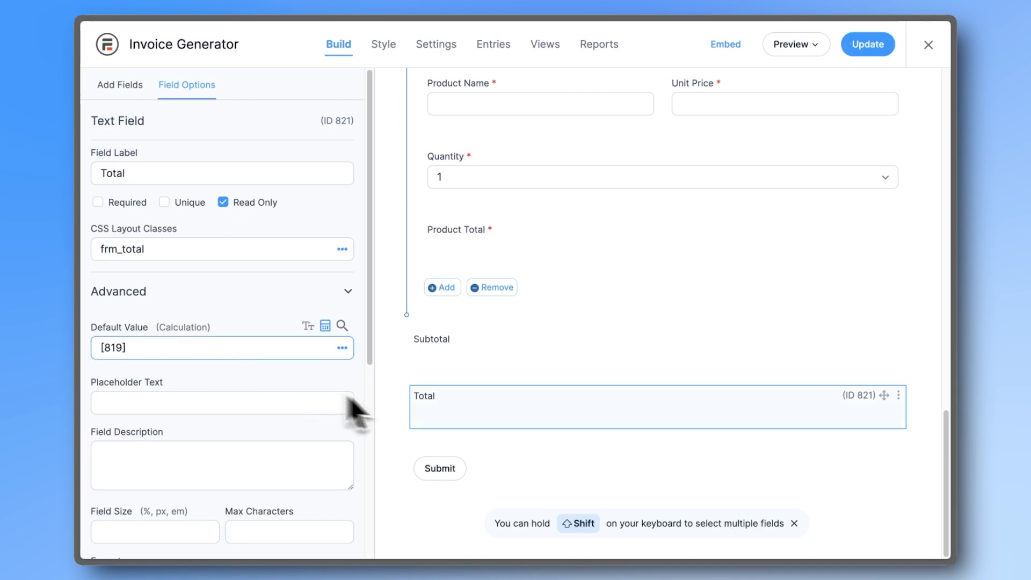
click(656, 349)
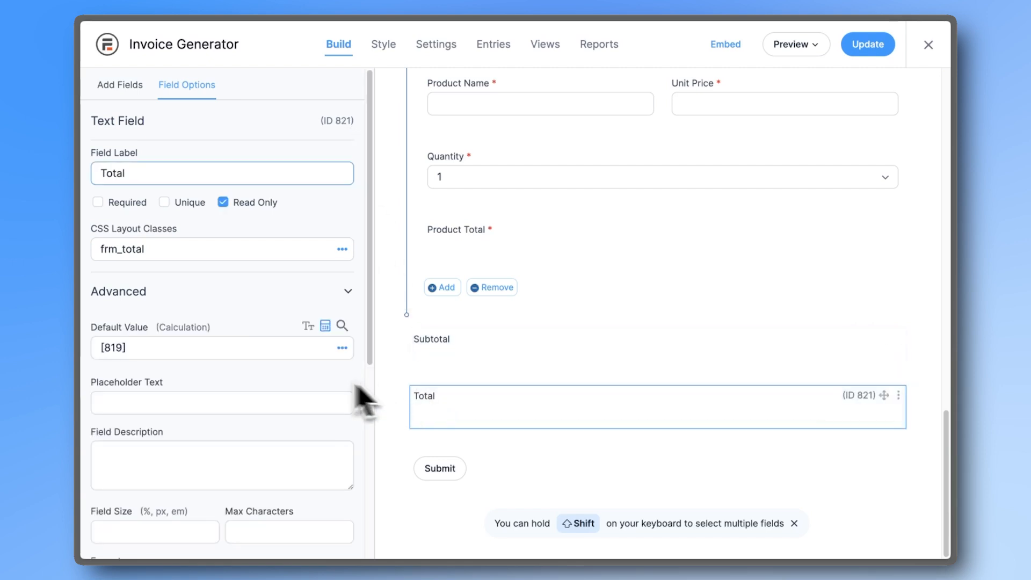
mouse_move(140, 368)
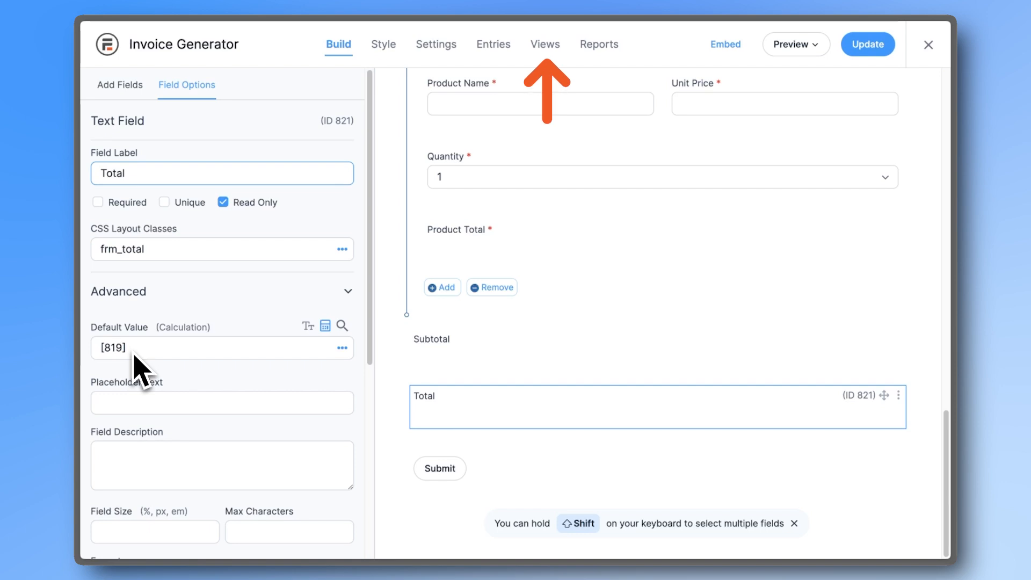
Open the Invoice 3 view, close its editor, and locate its ID 768 in Views
click(544, 44)
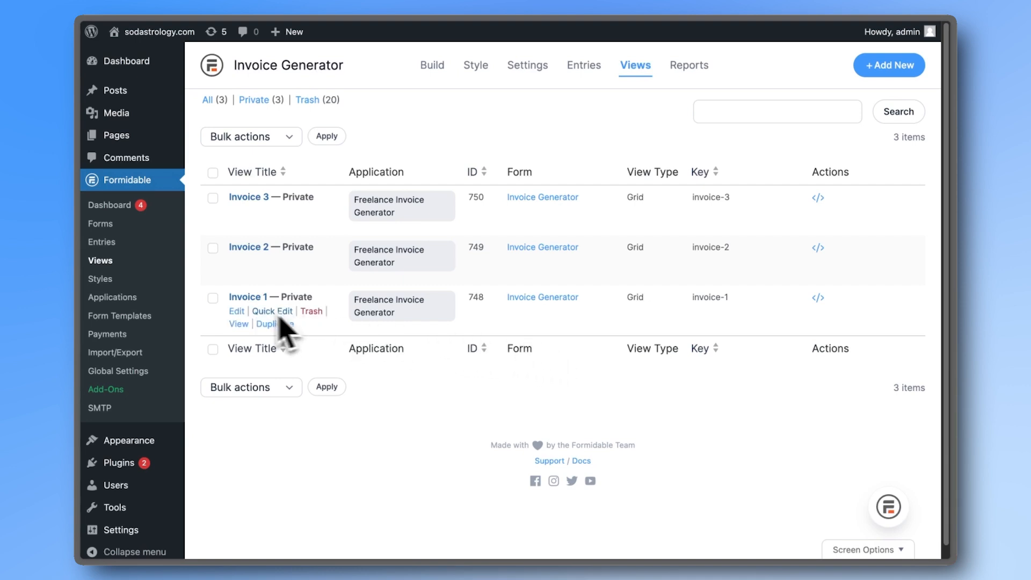
click(237, 323)
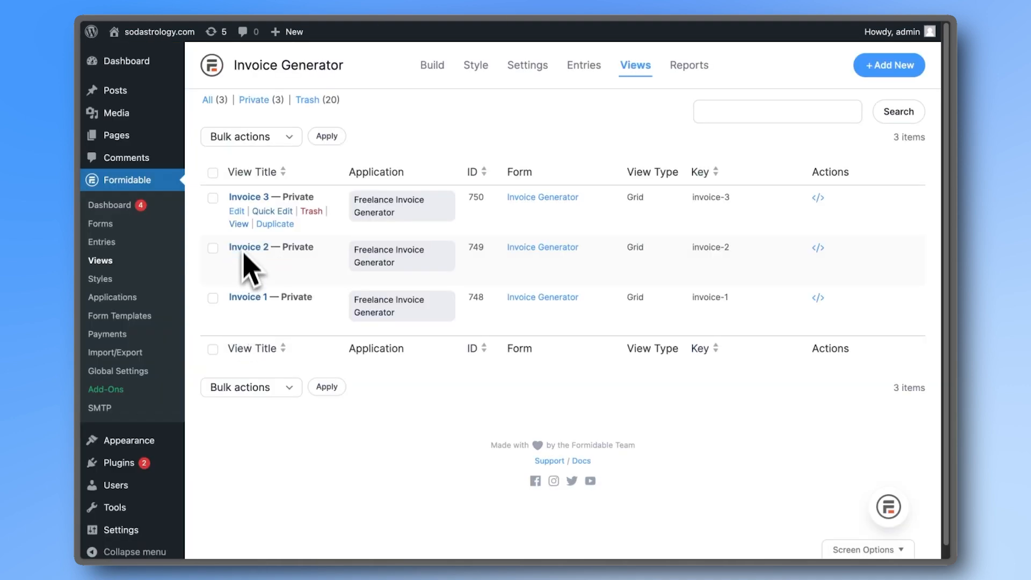
click(271, 196)
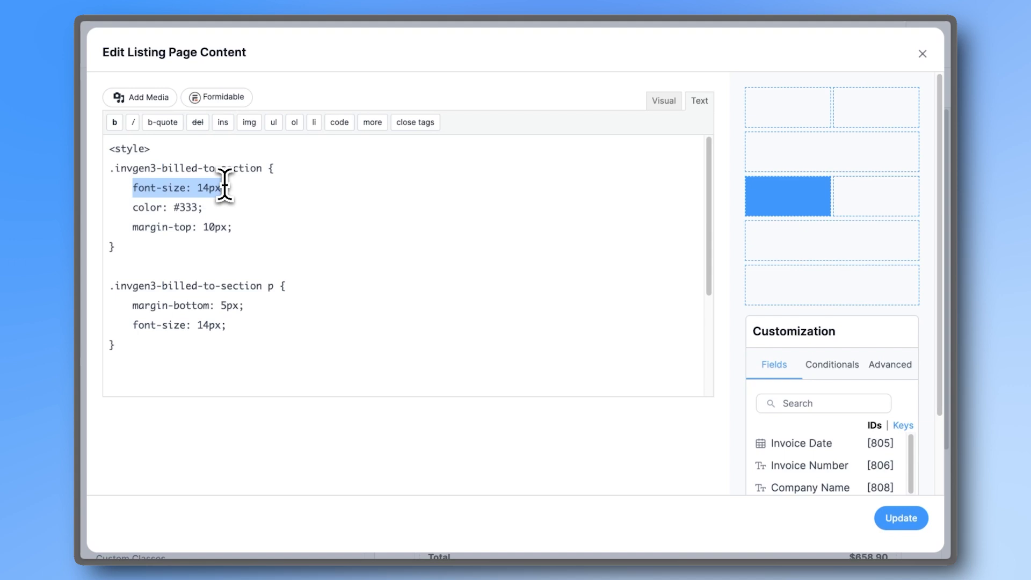
click(190, 207)
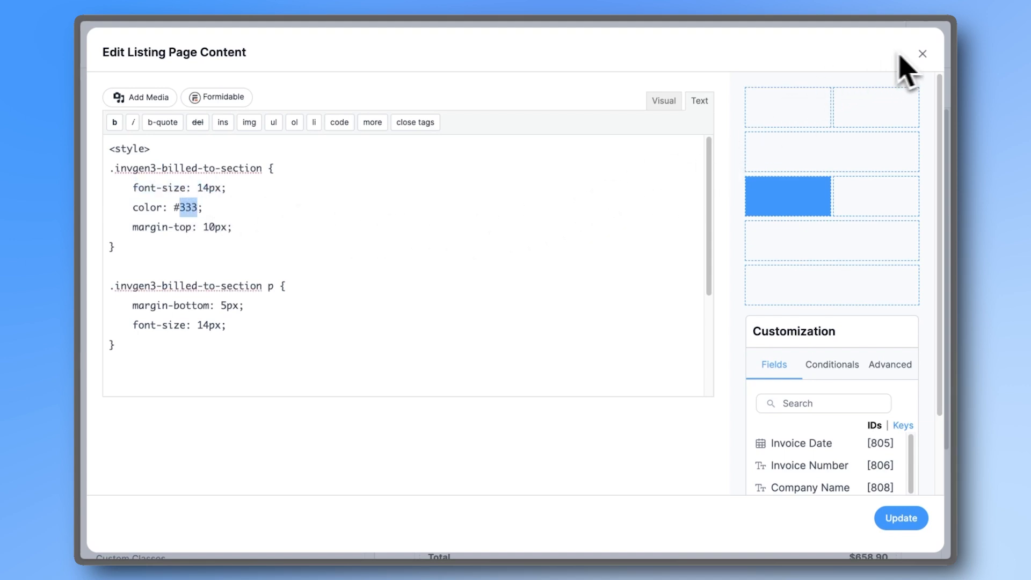
click(921, 54)
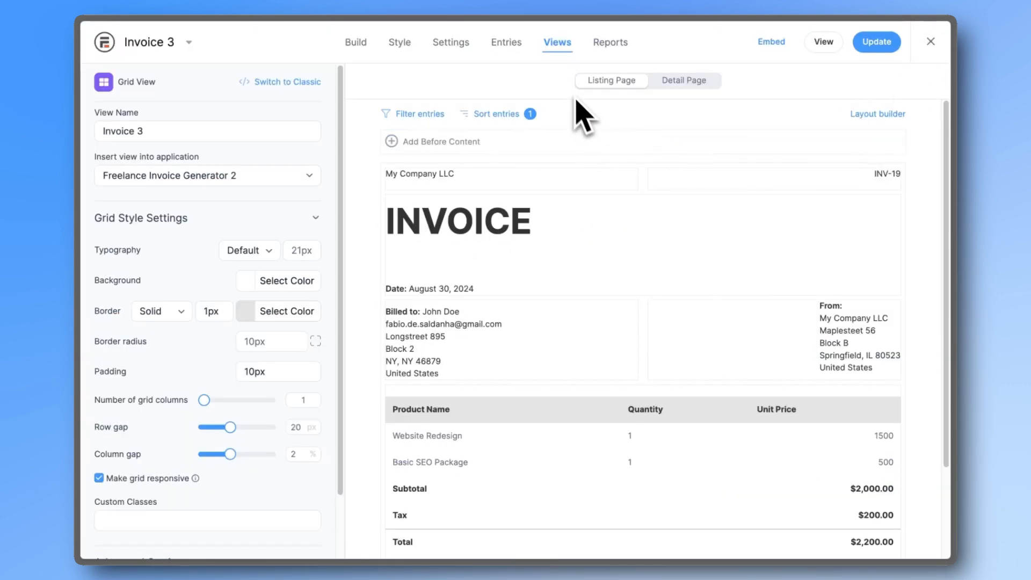
click(930, 40)
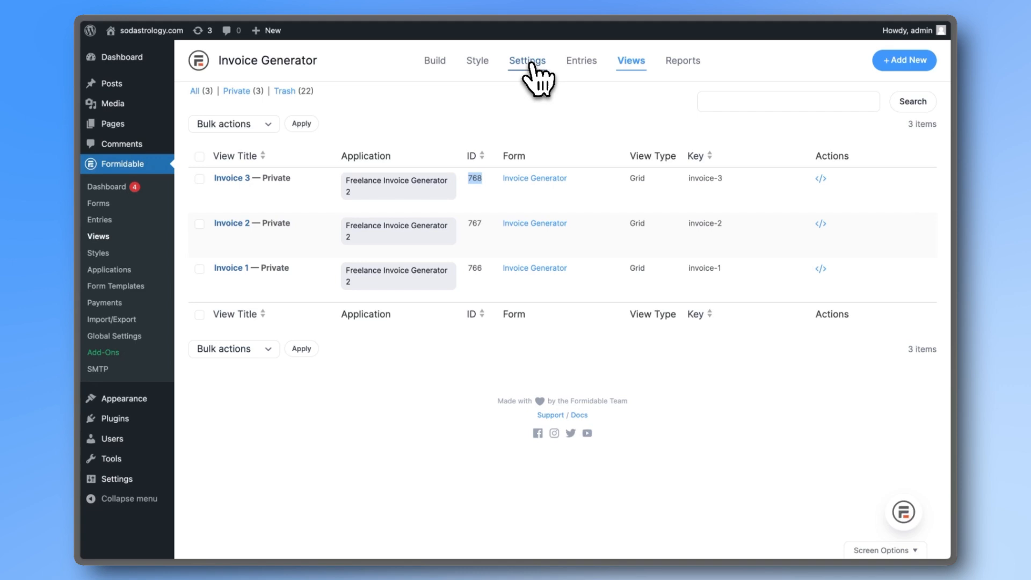
Set the Send Email action's To to [837] and subject to "[836]'s Invoice"
click(526, 61)
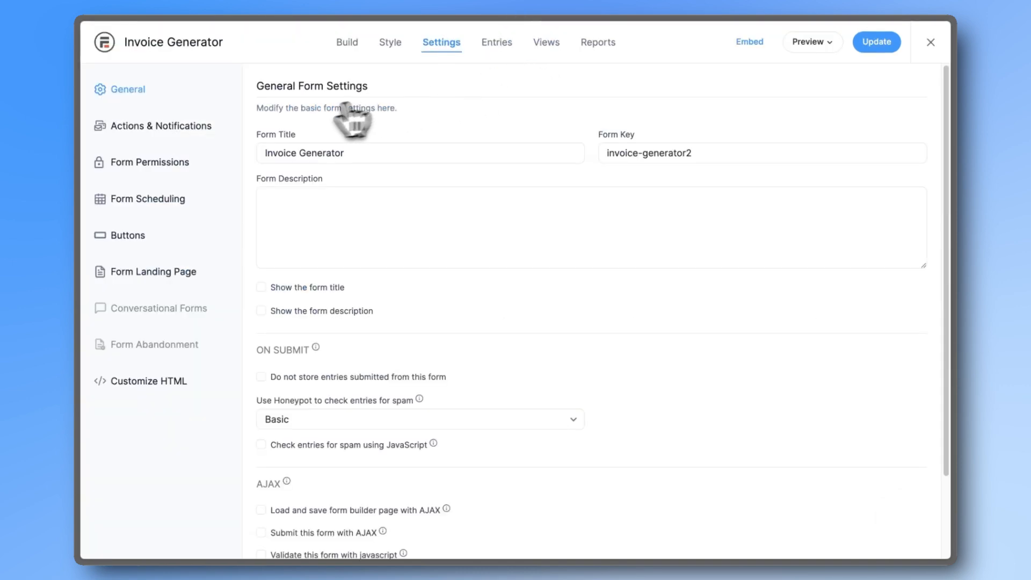
click(160, 126)
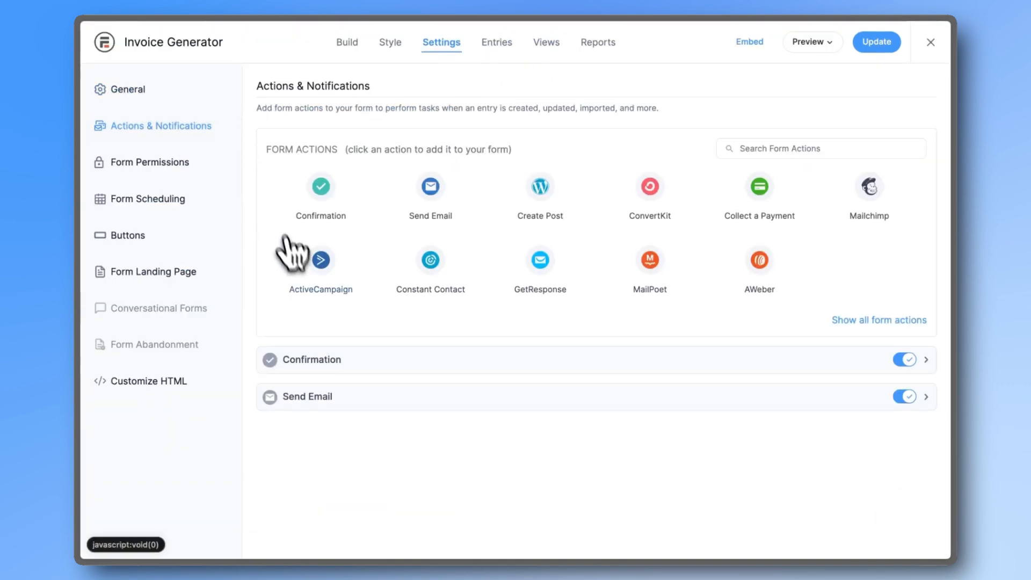
click(306, 396)
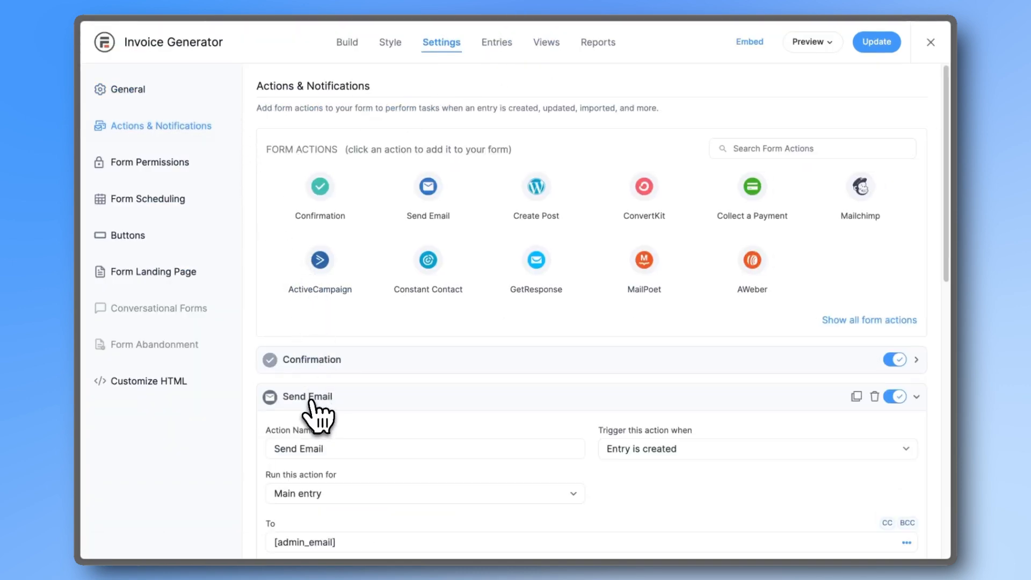
scroll(down, 3)
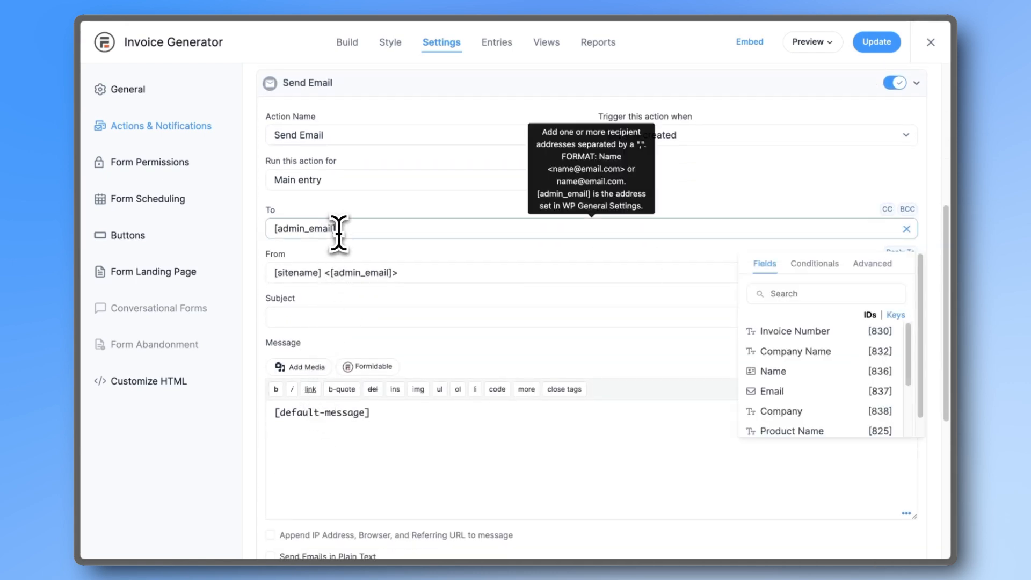
click(769, 391)
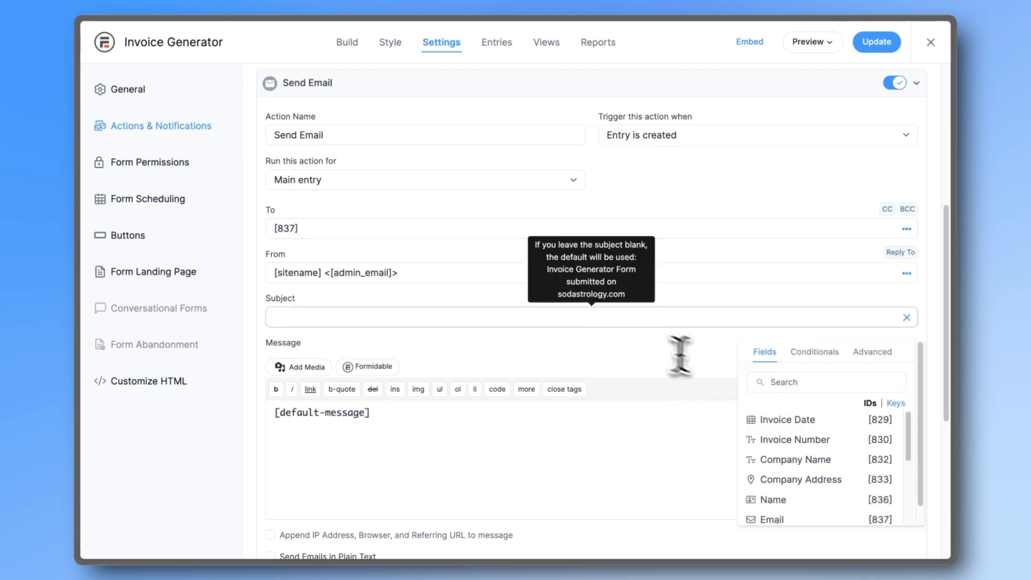
click(768, 498)
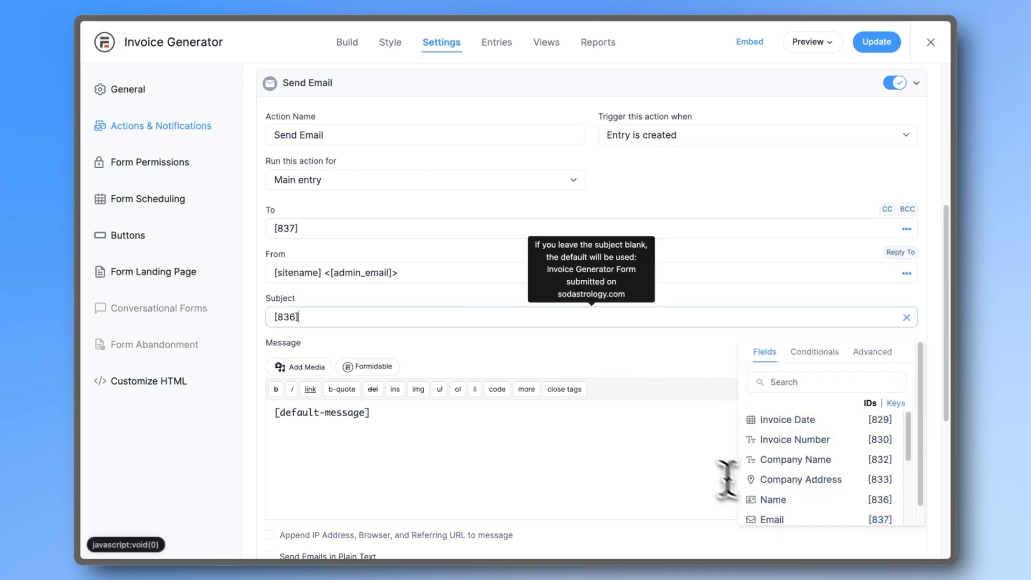
text('s Invoice)
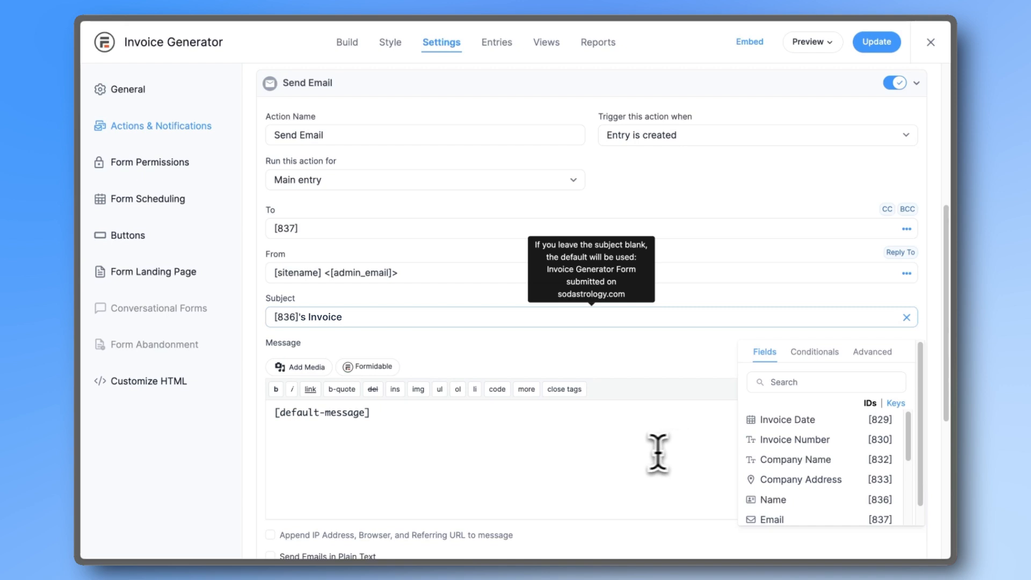
scroll(down, 3)
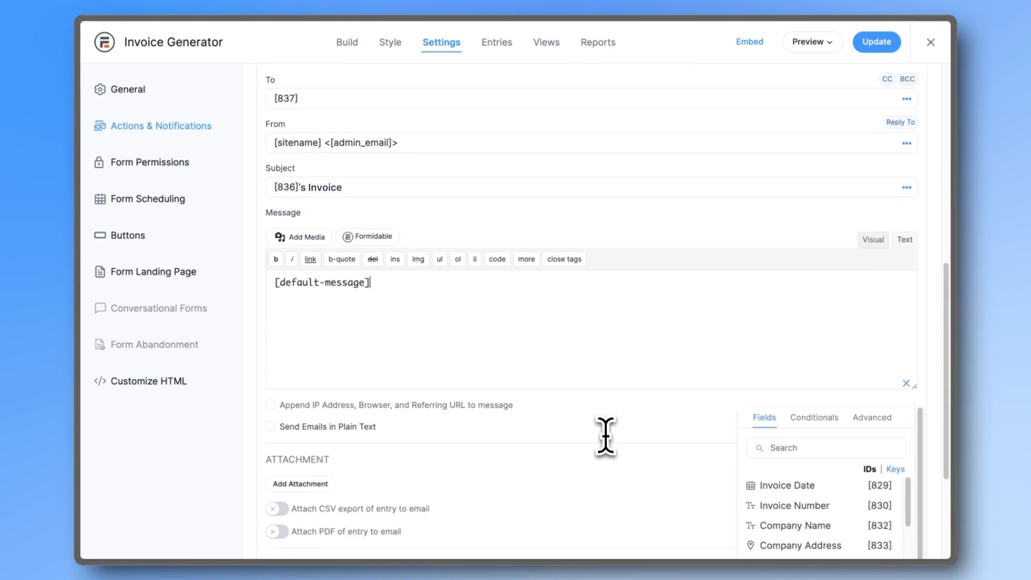
Replace [default-message] with [frm-pdf view=768 entry="[id]"] in the email message
scroll(down, 3)
text([frm-pdf view=76)
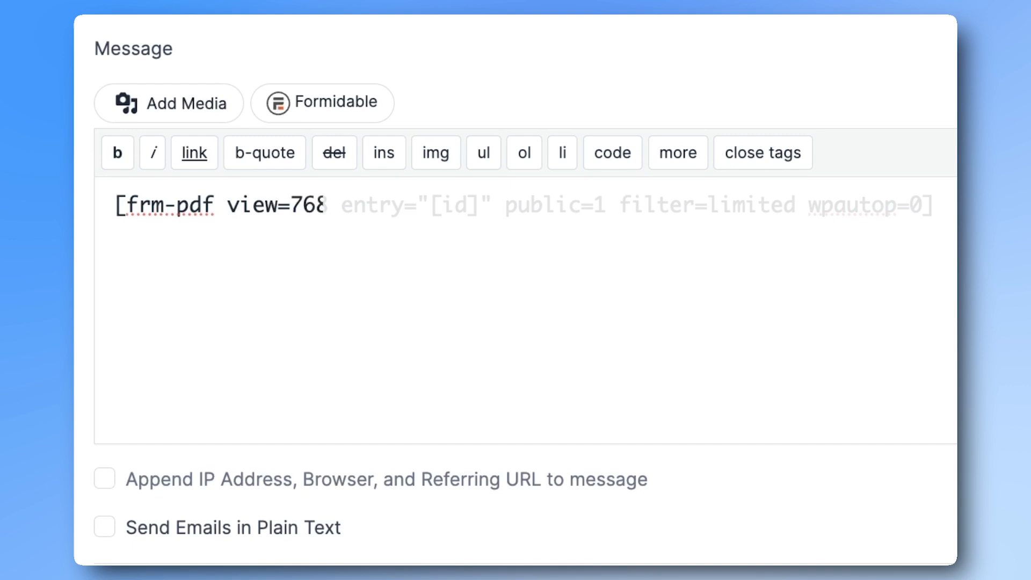
text(8)
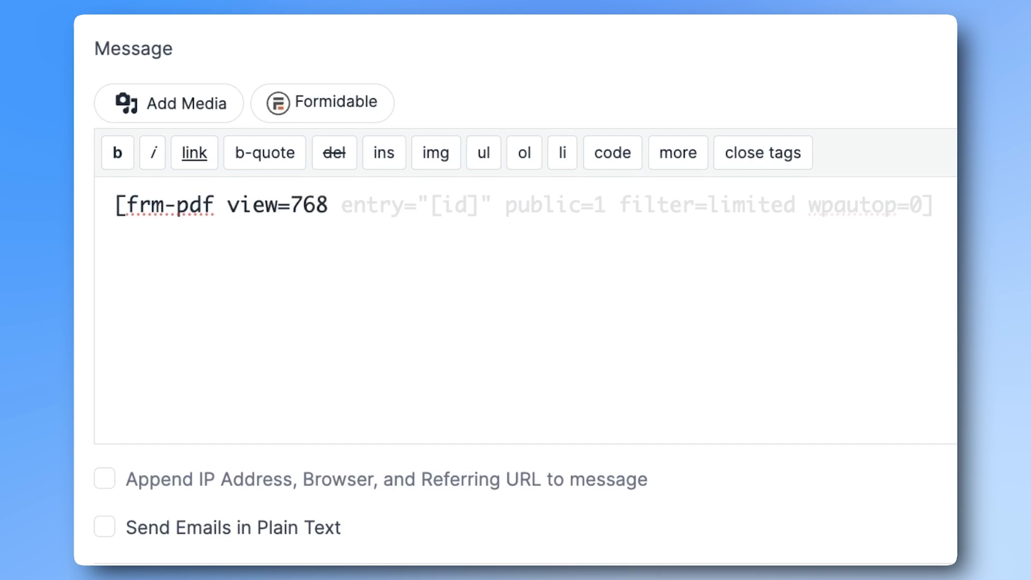
text(entry="[id]" public=1 filter=limited wpautop=0])
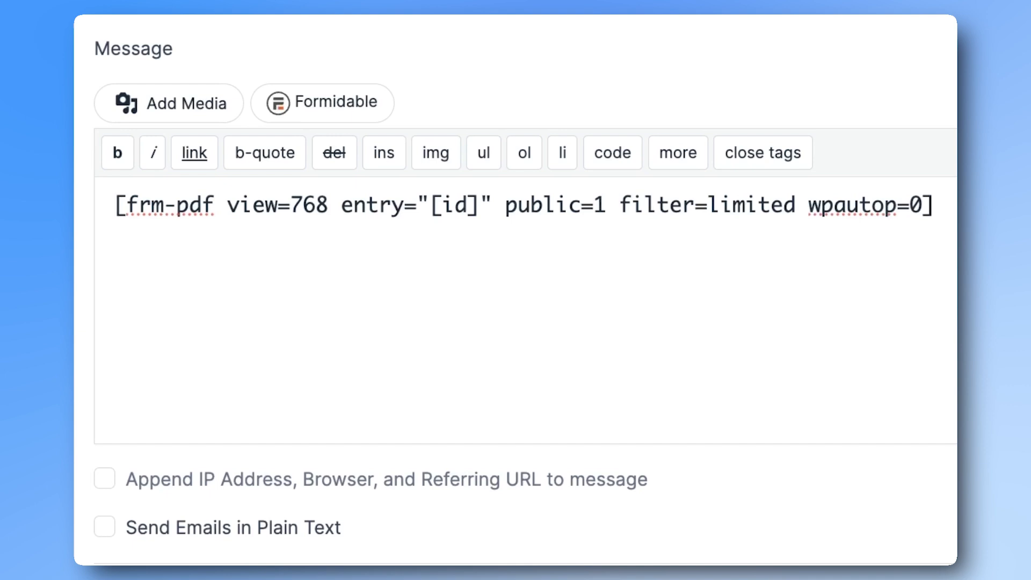
Write the 'Hello' message, replacing XXX placeholders with Invoice Number [830] and Company Name [832]
text(Hello XXX,)
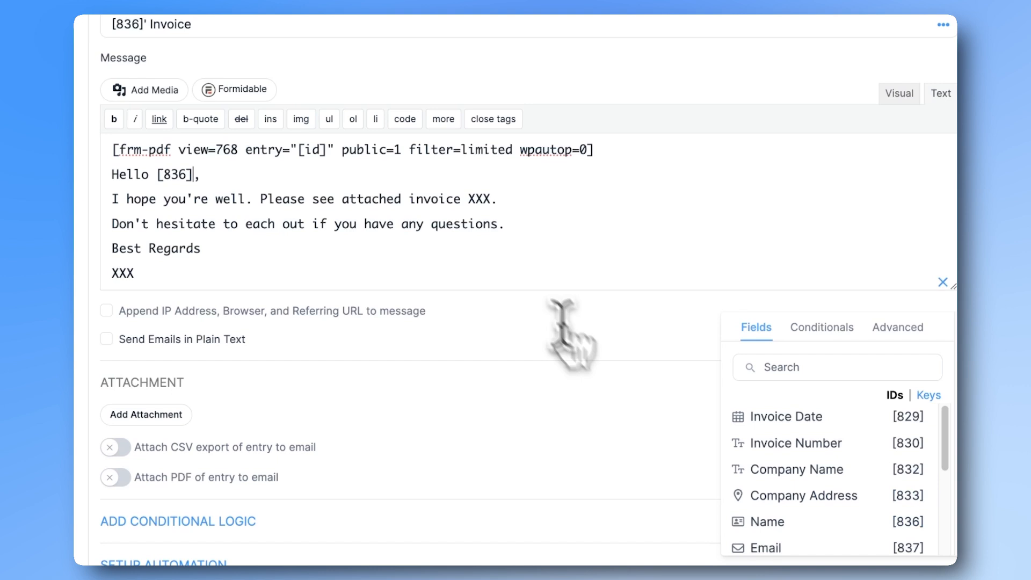
double_click(478, 199)
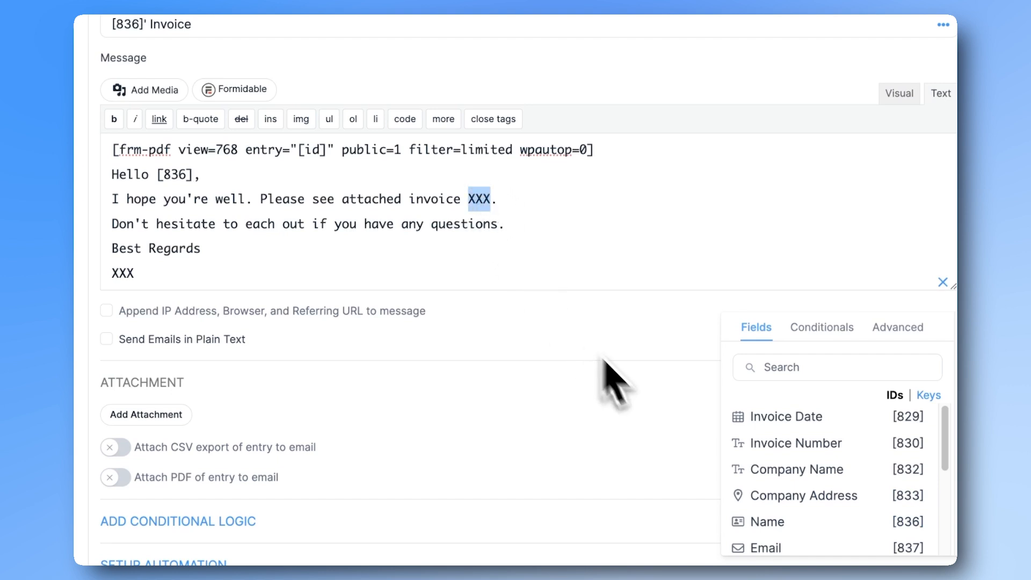
click(794, 442)
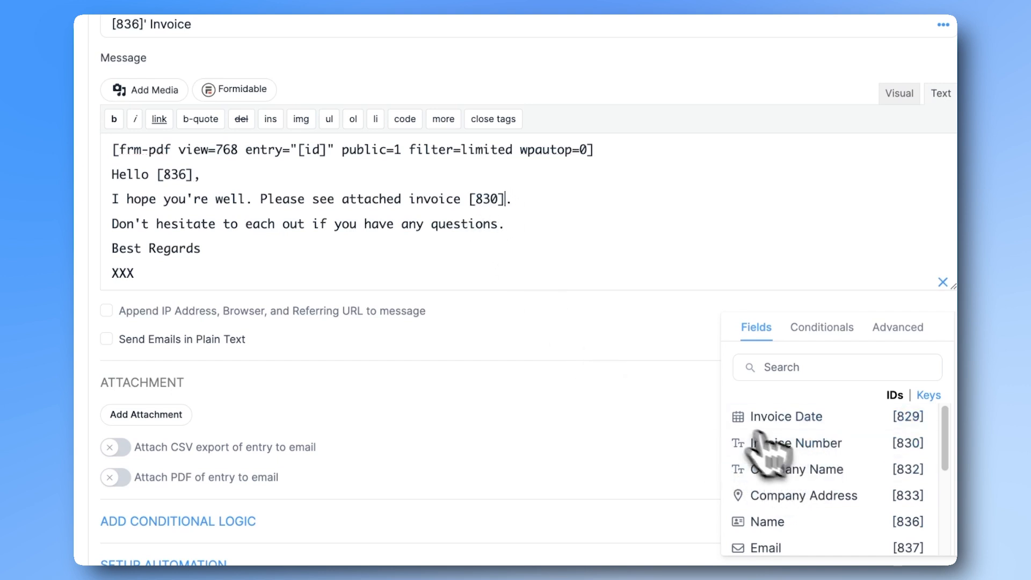
double_click(122, 274)
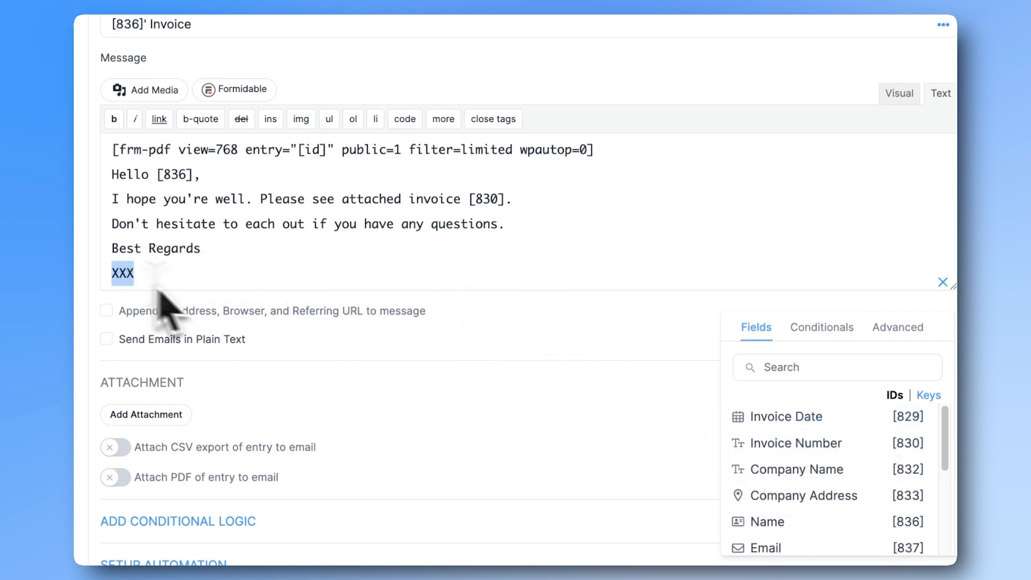
mouse_move(796, 469)
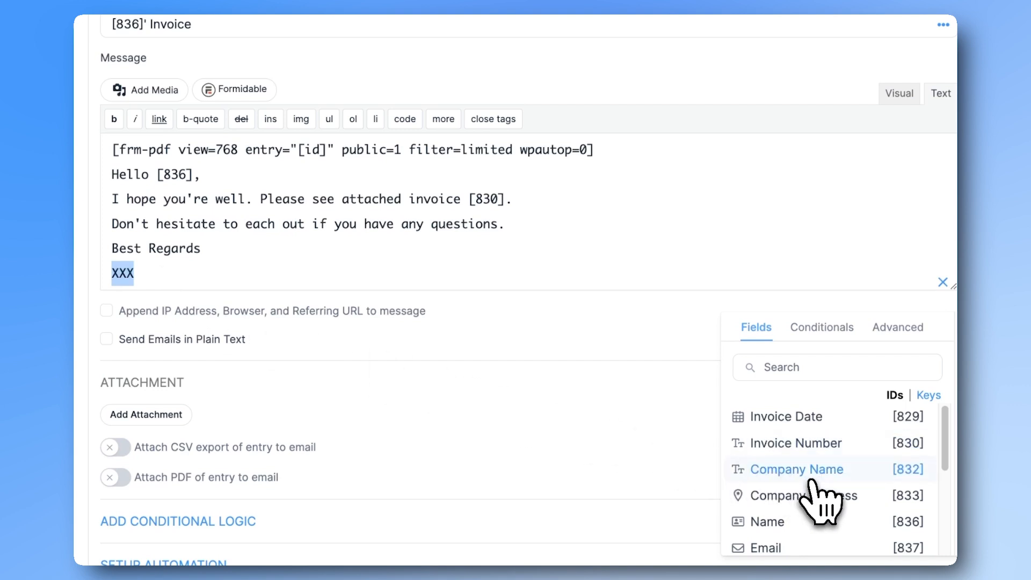
click(796, 468)
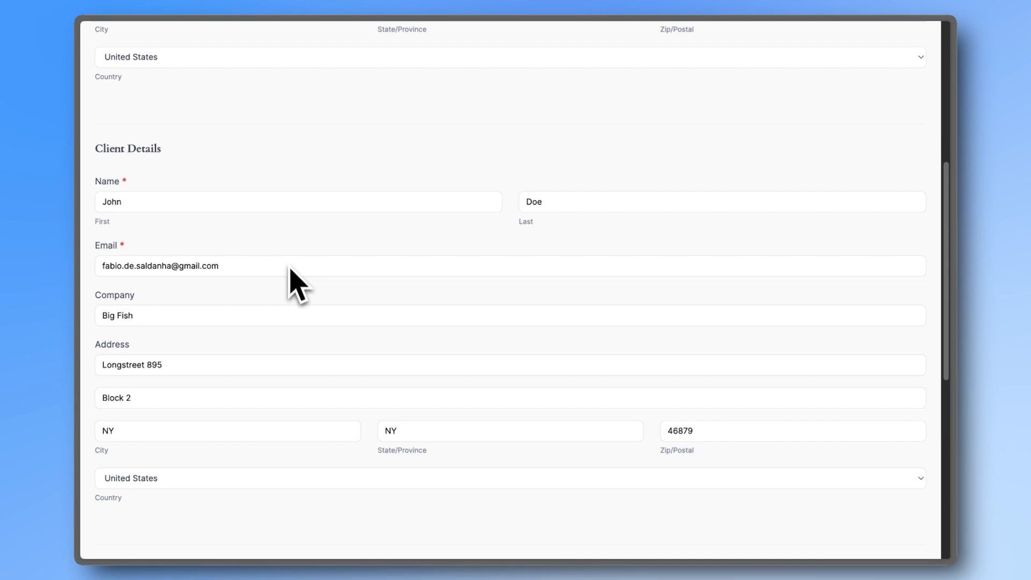
Submit a test invoice: Website Redesign at 1500 and Basic SEO Package at 500
scroll(down, 3)
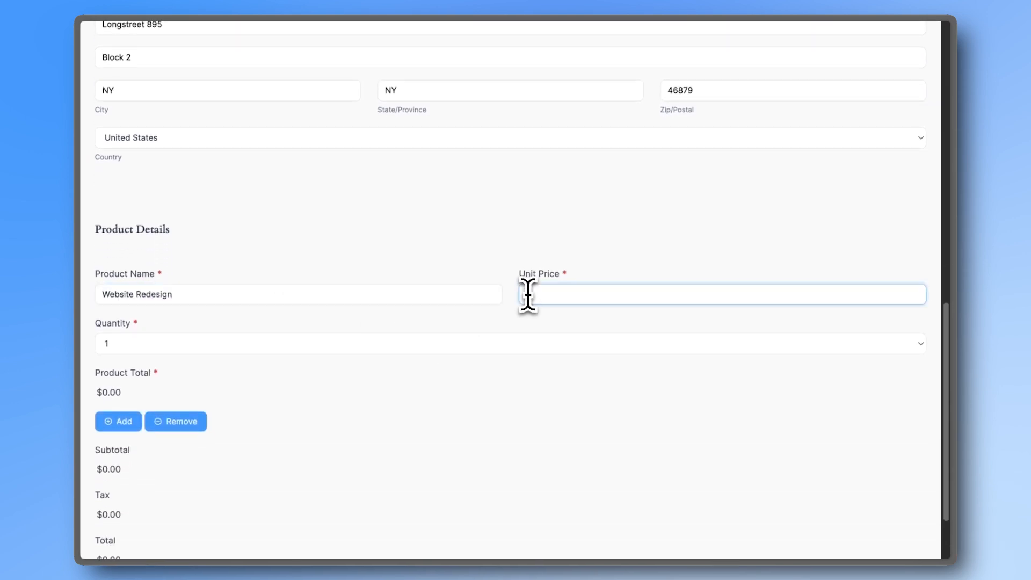
text(1500)
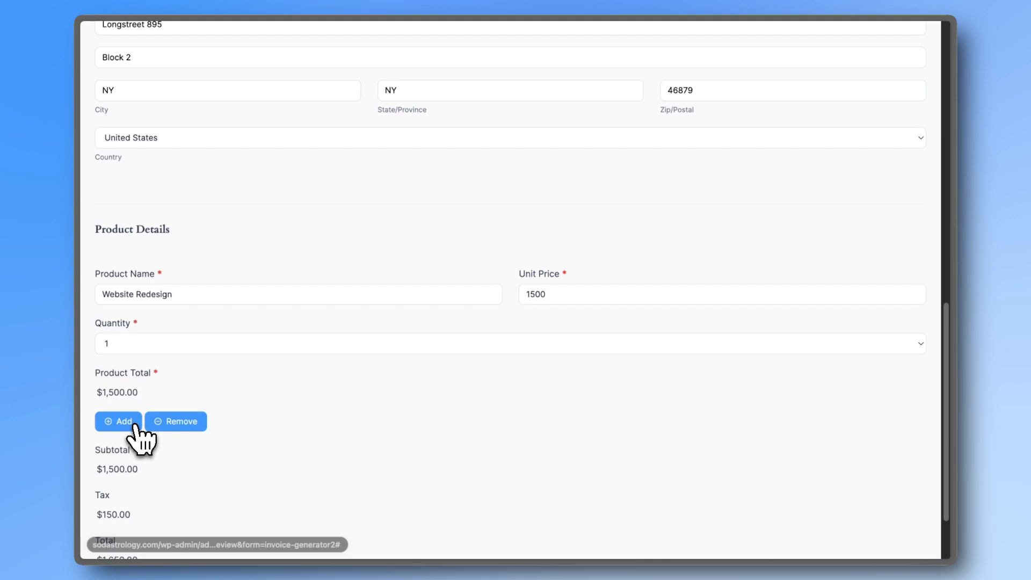
click(118, 420)
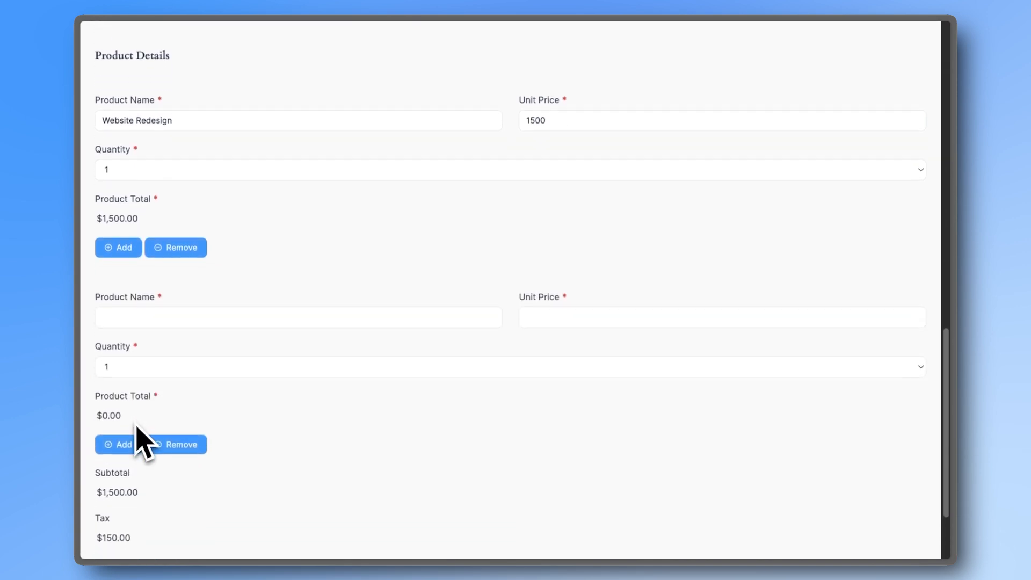
text(Basic SEO Package)
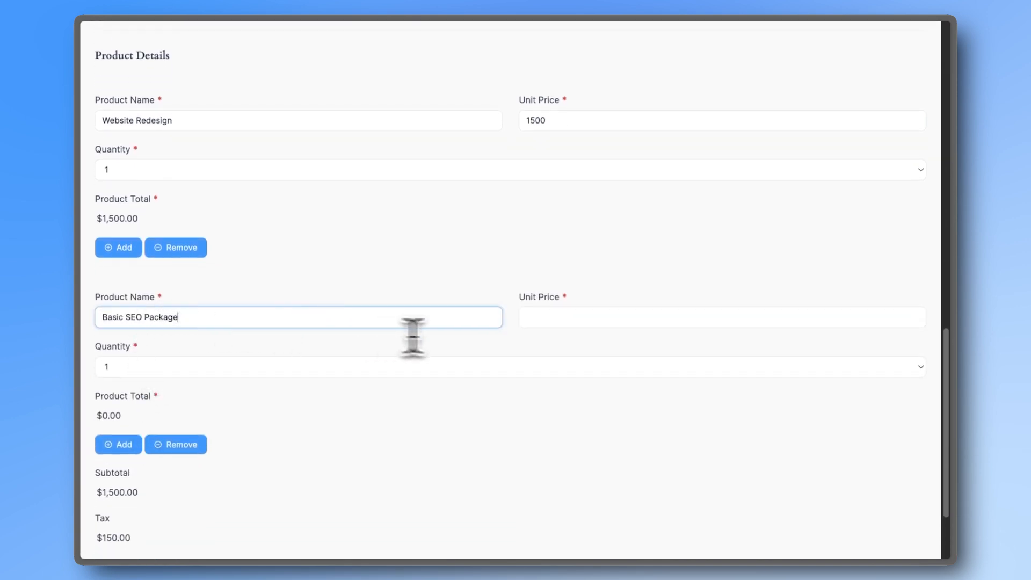
text(500)
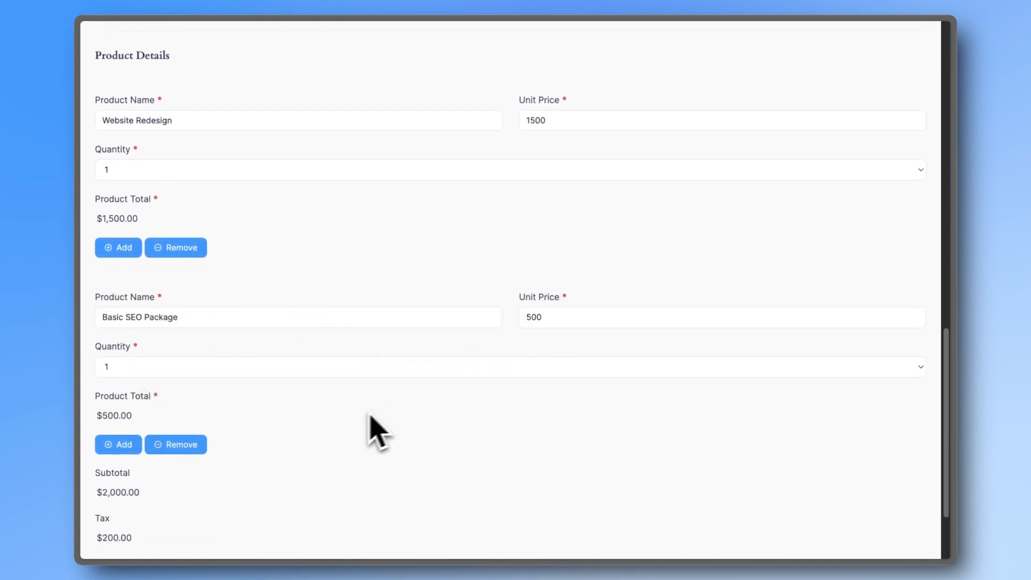
scroll(down, 3)
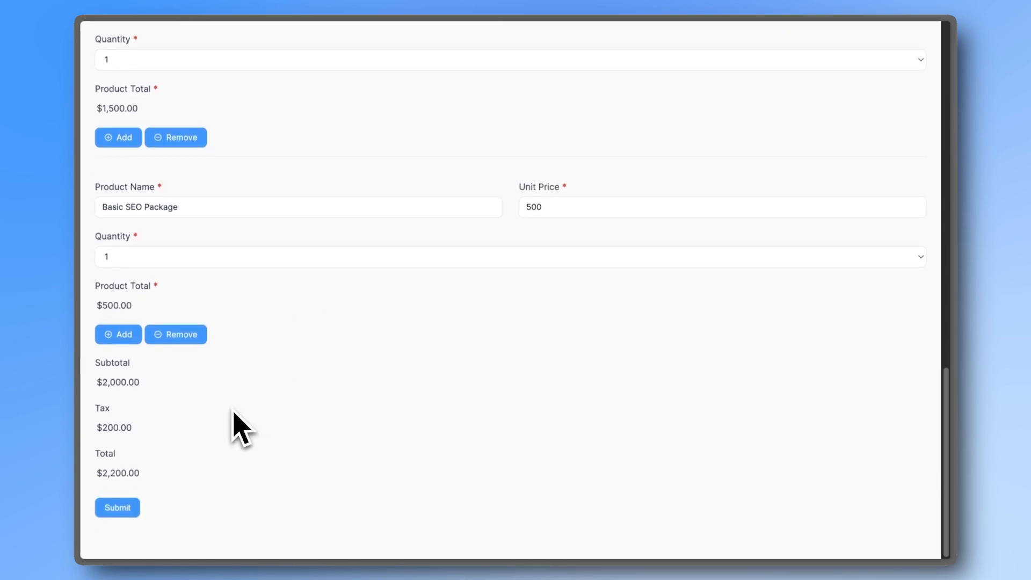
click(117, 506)
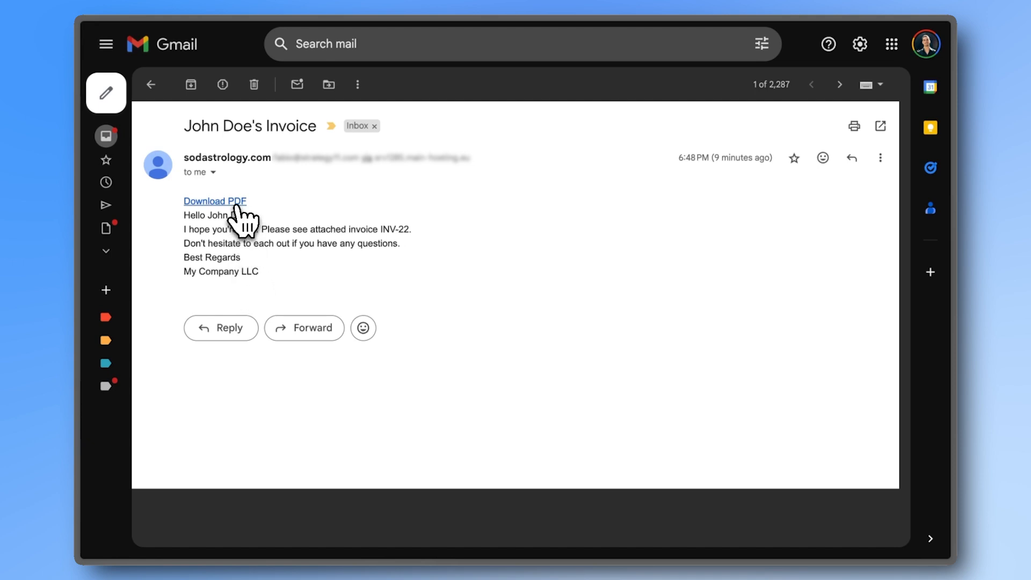
Open the Download PDF link in the received invoice email
click(214, 200)
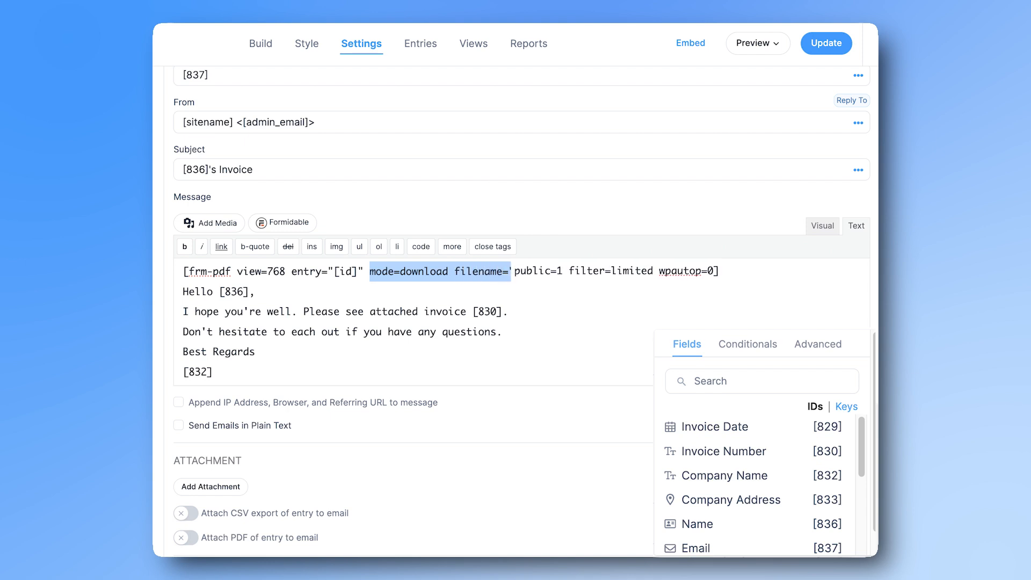
Set the frm-pdf shortcode to download mode with filename 'Invoice - {836}'
text(Invoice - {836}")
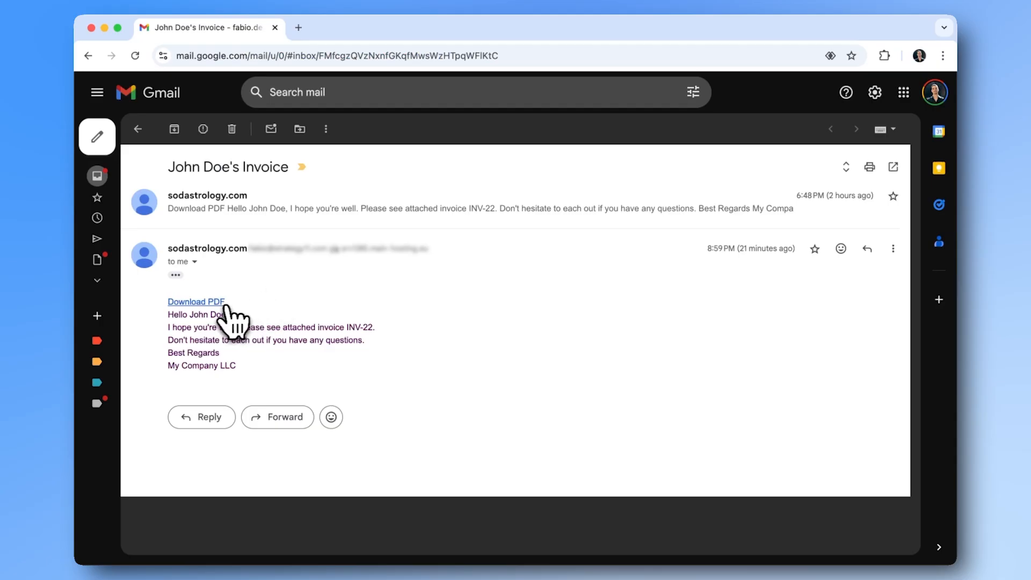
Download invoice-john-doe.pdf from the new invoice email's PDF link
click(196, 302)
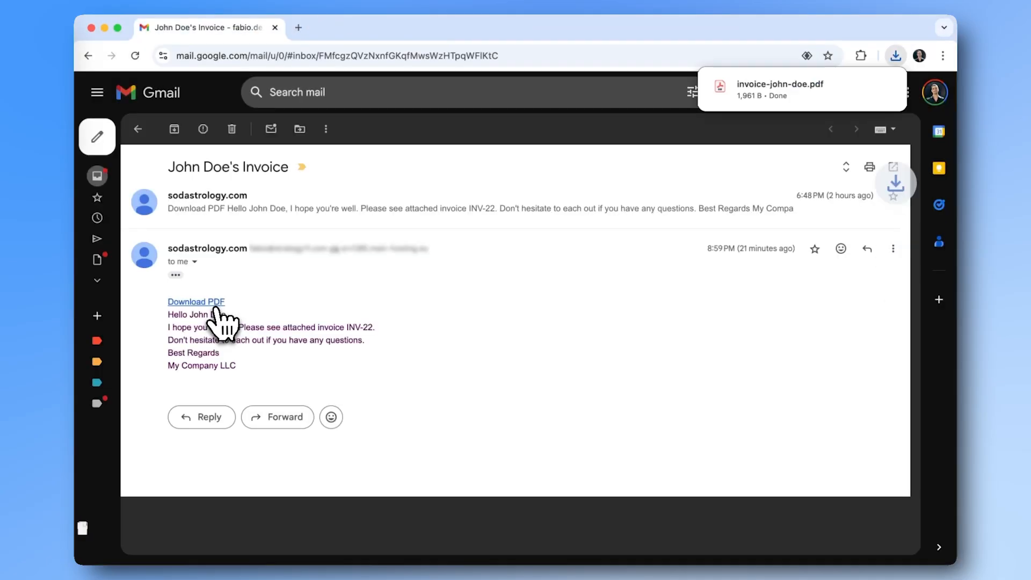